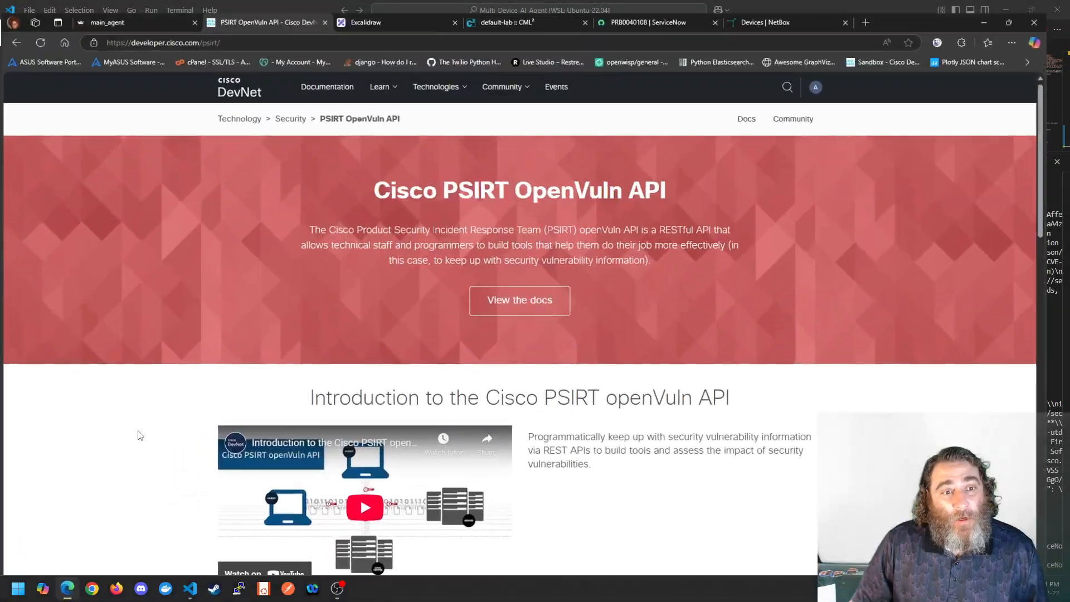
Bring up the default-lab CML topology with R1's console session
{"action": "left_click", "coordinate": [538, 9]}
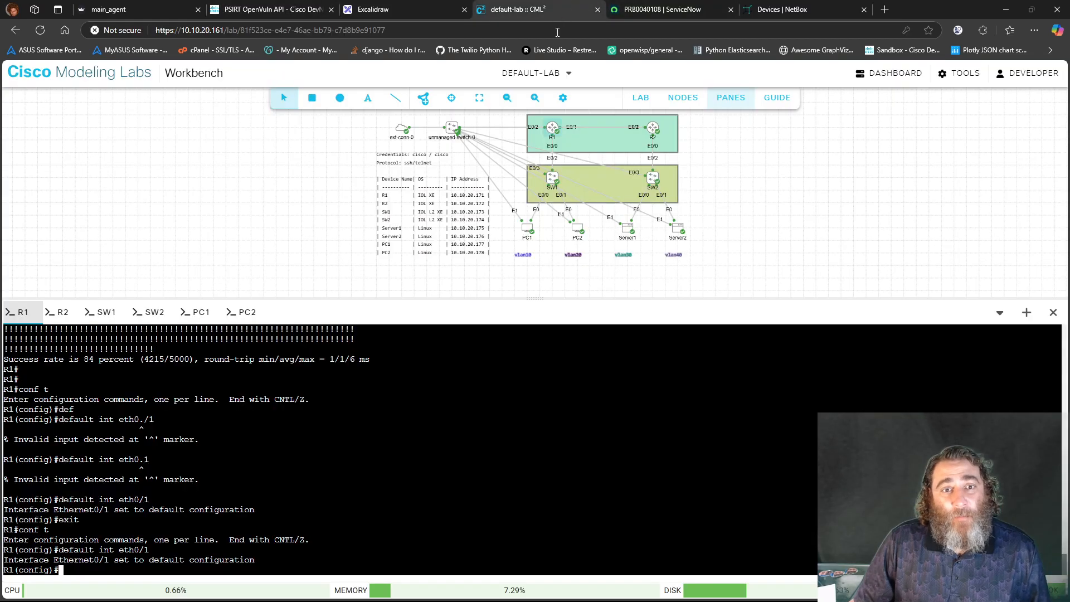
{"action": "mouse_move", "coordinate": [551, 179]}
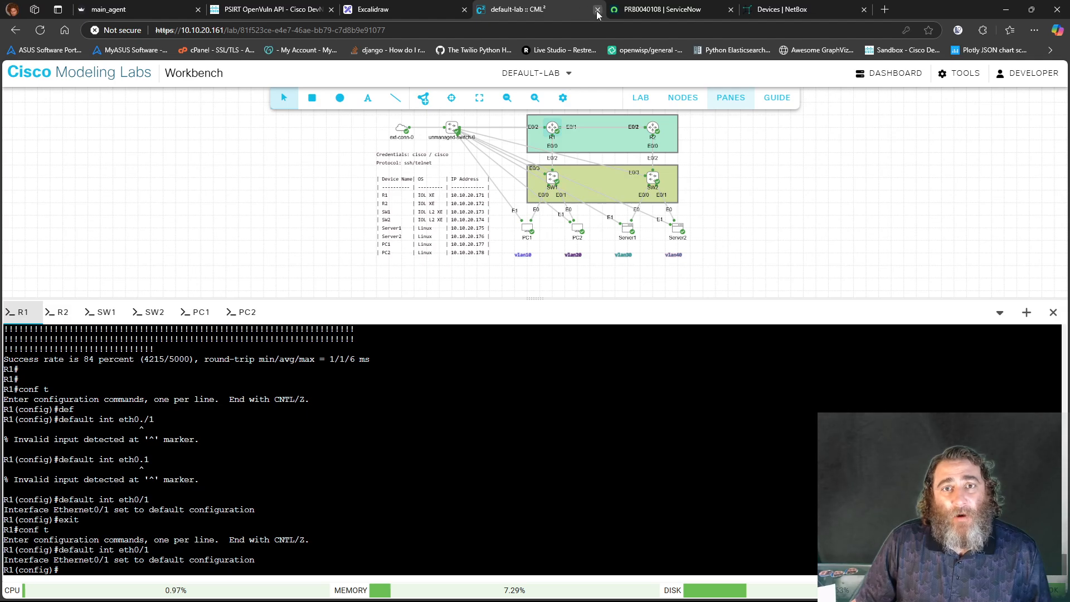
Close the CML lab, show the empty ServiceNow Problems list, and briefly view NetBox devices
{"action": "left_click", "coordinate": [596, 13]}
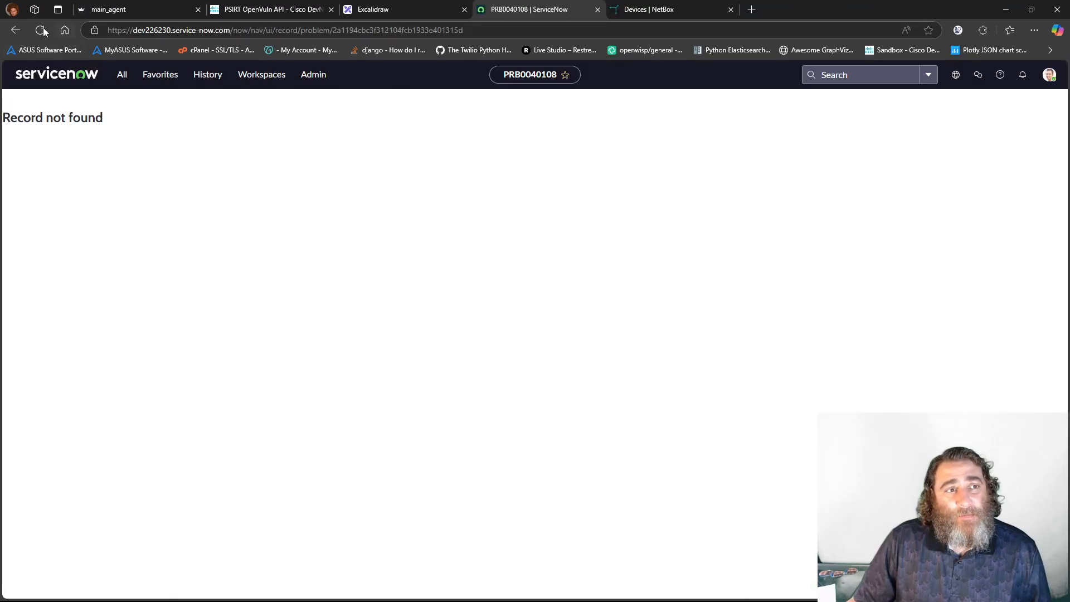
{"action": "left_click", "coordinate": [16, 30]}
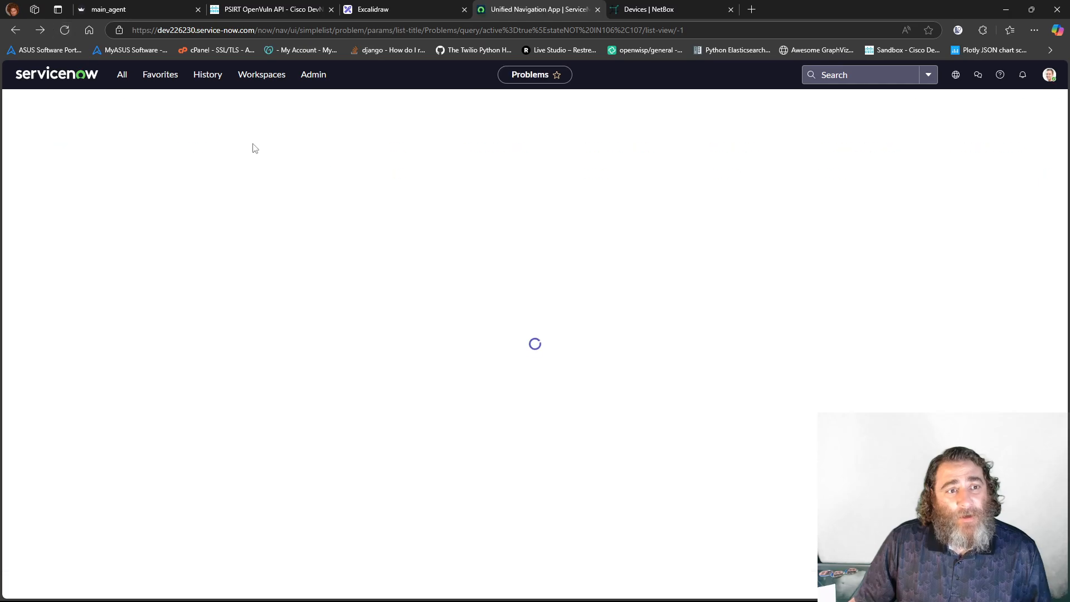
{"action": "left_click", "coordinate": [648, 8]}
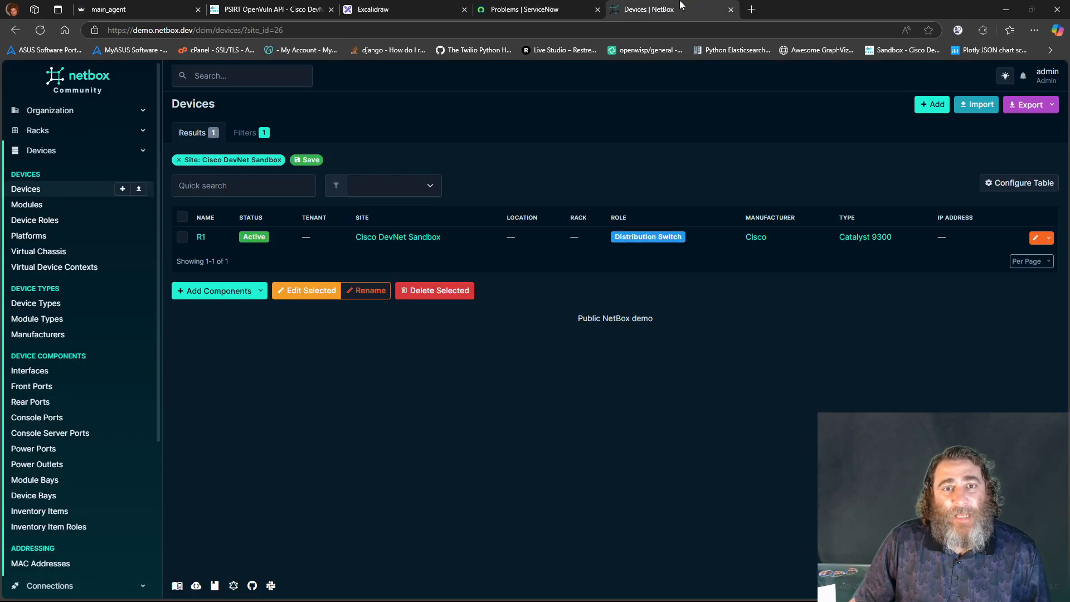
{"action": "mouse_move", "coordinate": [398, 237]}
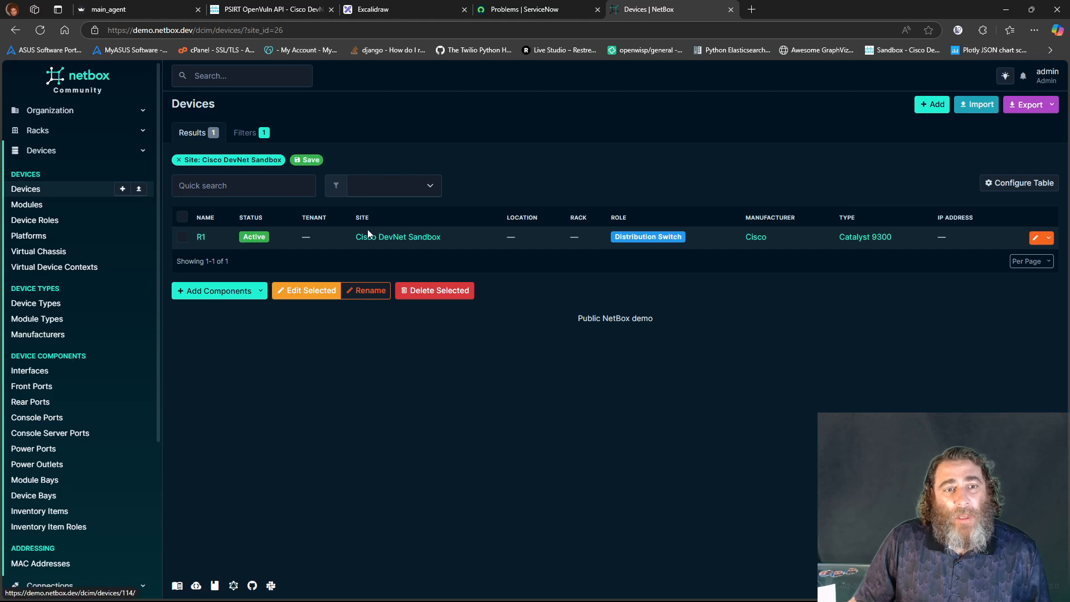
{"action": "mouse_move", "coordinate": [522, 5]}
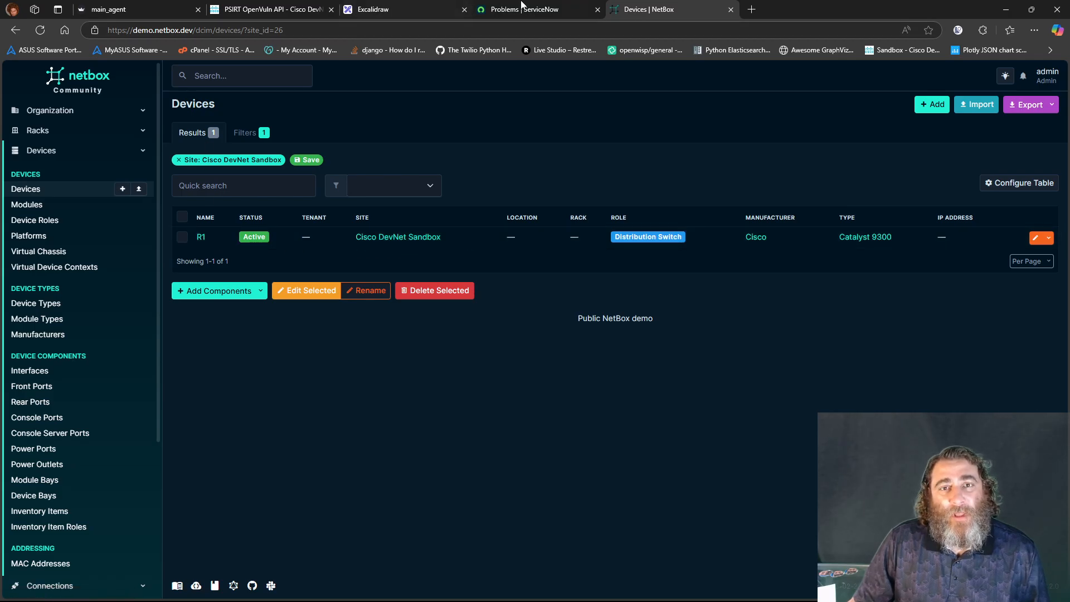
{"action": "left_click", "coordinate": [526, 9]}
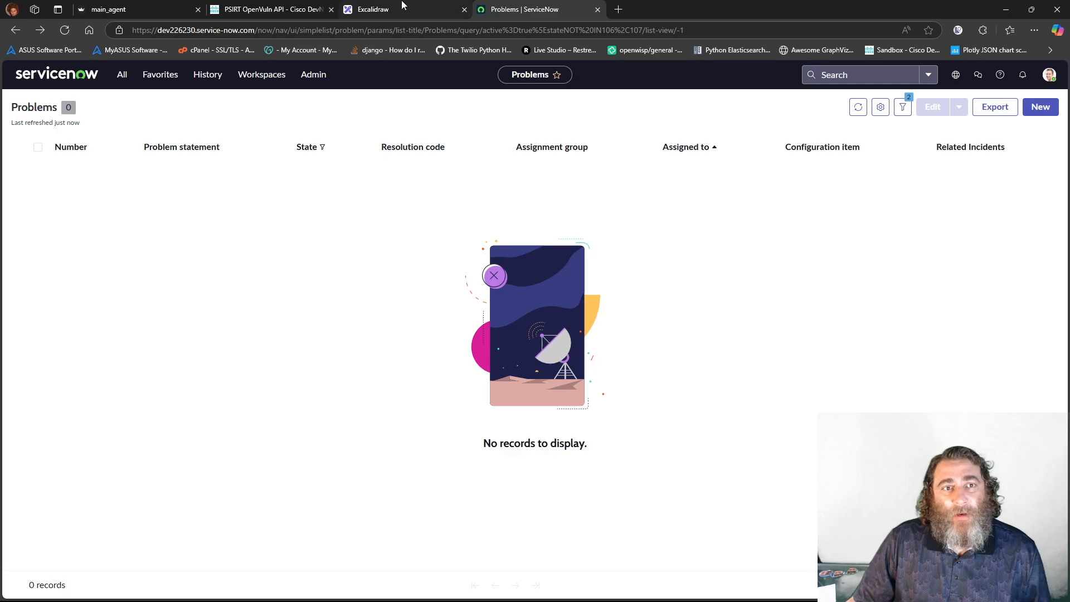
Switch to the Cisco PSIRT openVuln API page and scroll through it
{"action": "left_click", "coordinate": [273, 9]}
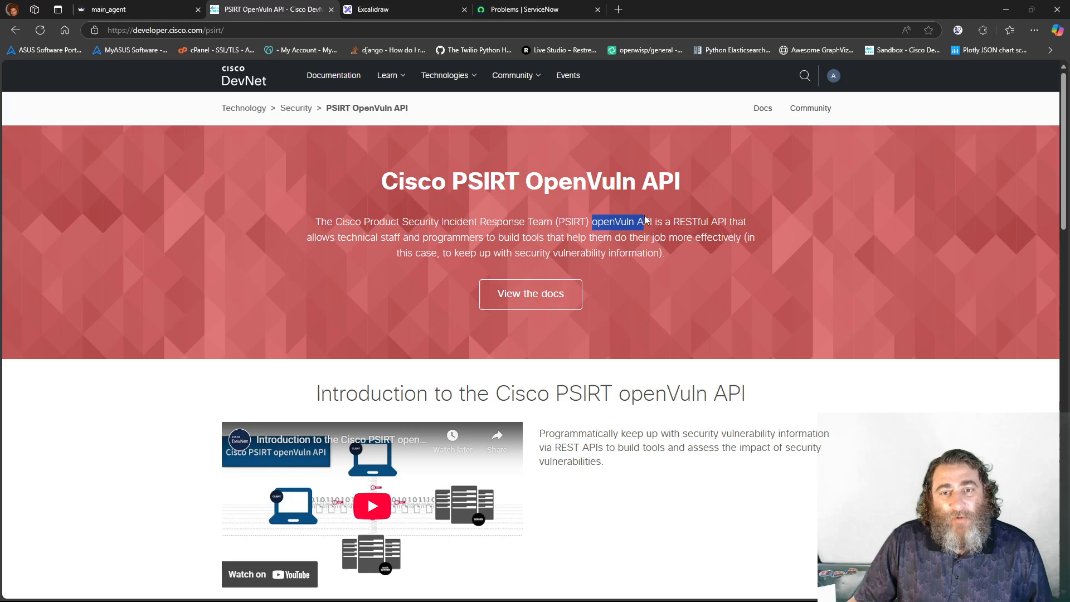
{"action": "mouse_move", "coordinate": [530, 294]}
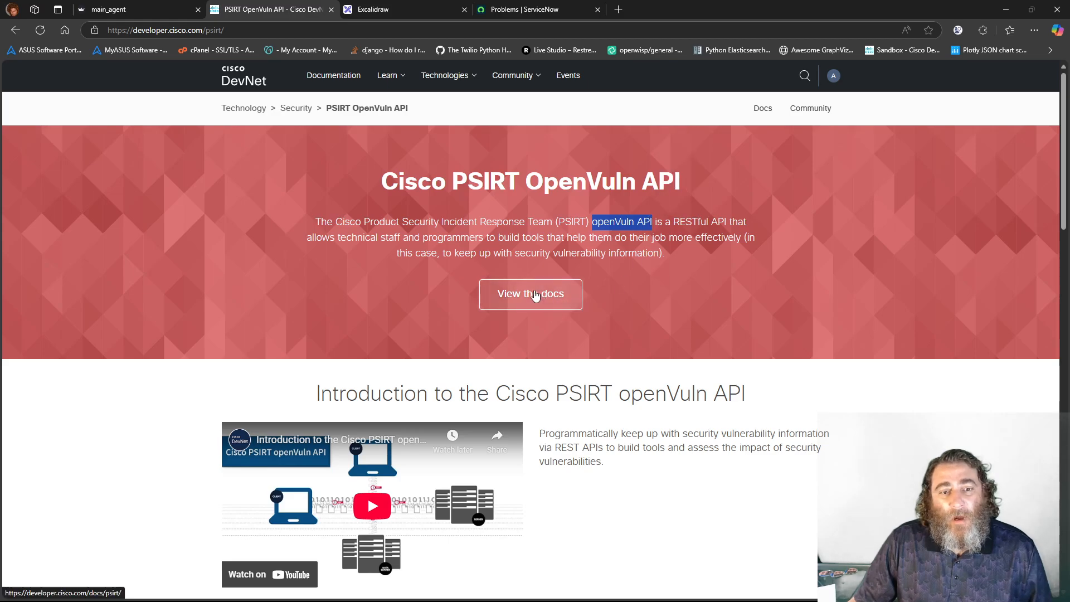
{"action": "scroll", "scroll_direction": "down", "scroll_amount": 3}
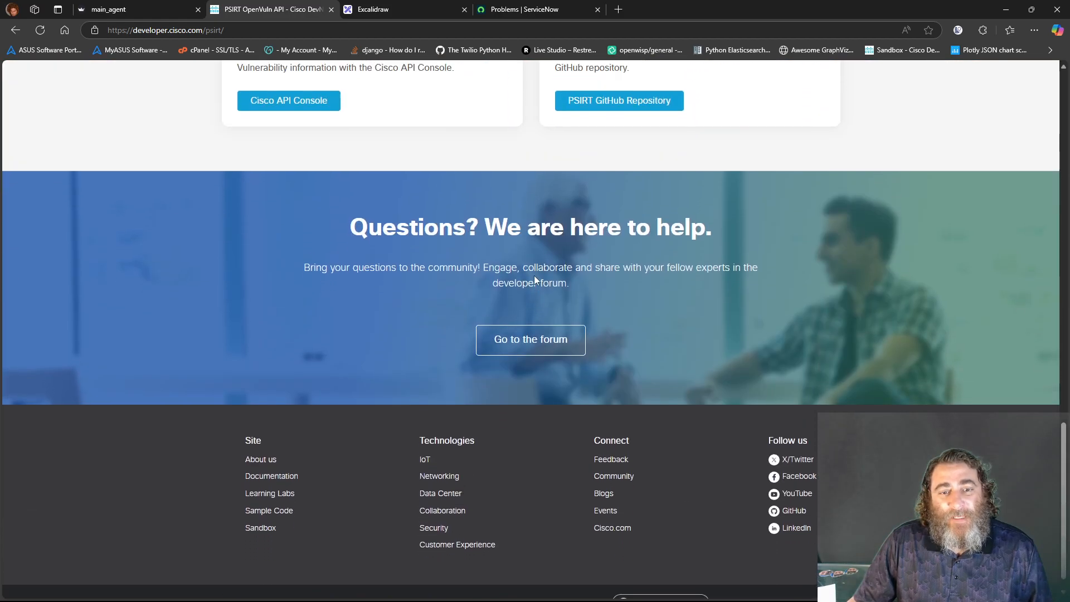
{"action": "scroll", "scroll_direction": "up", "scroll_amount": 3}
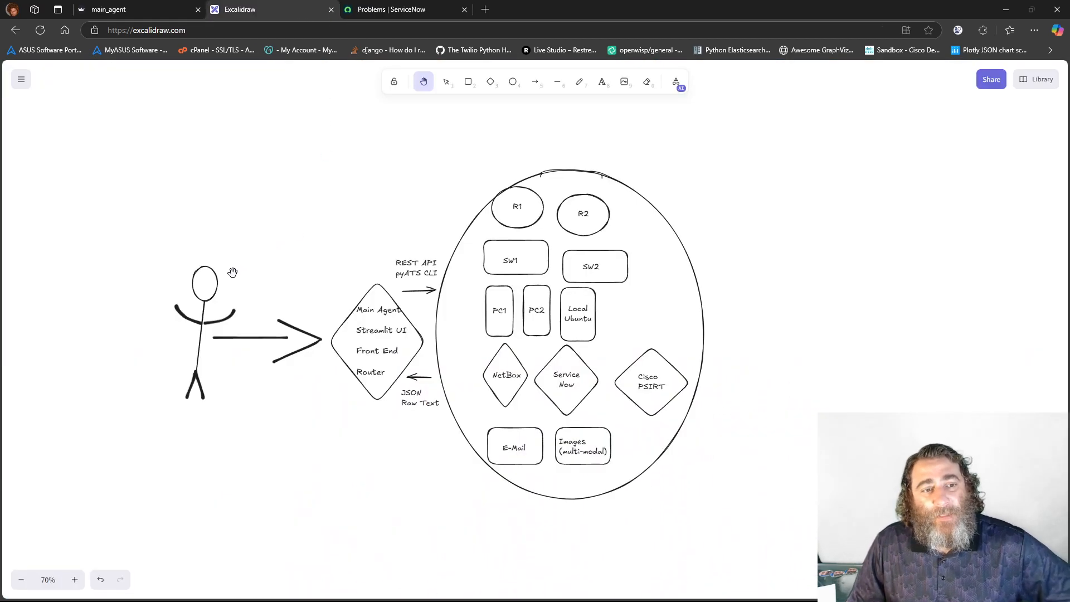
{"action": "mouse_move", "coordinate": [362, 349]}
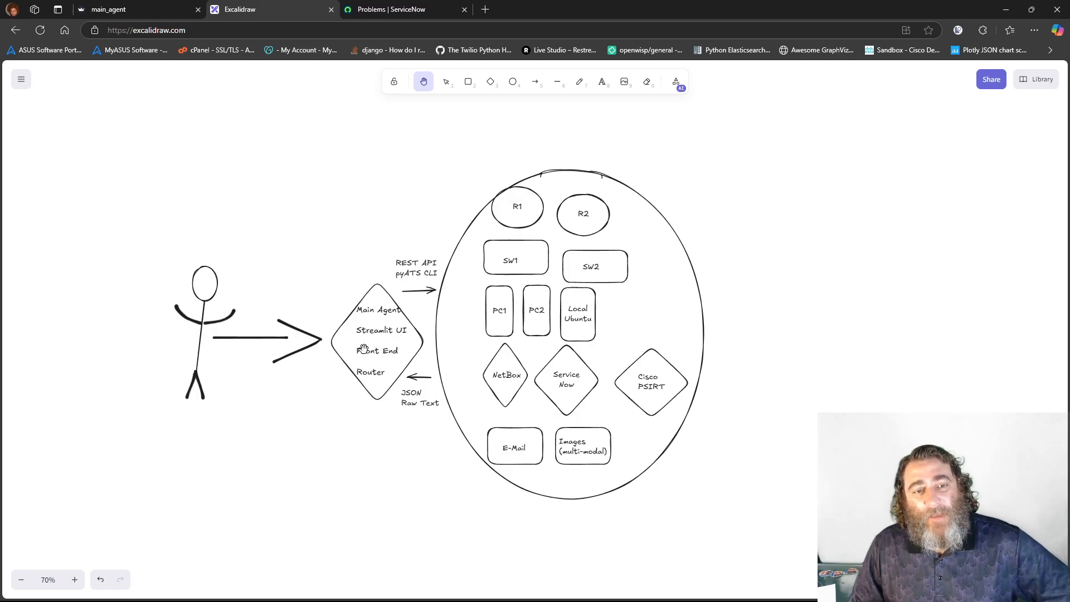
{"action": "mouse_move", "coordinate": [372, 350]}
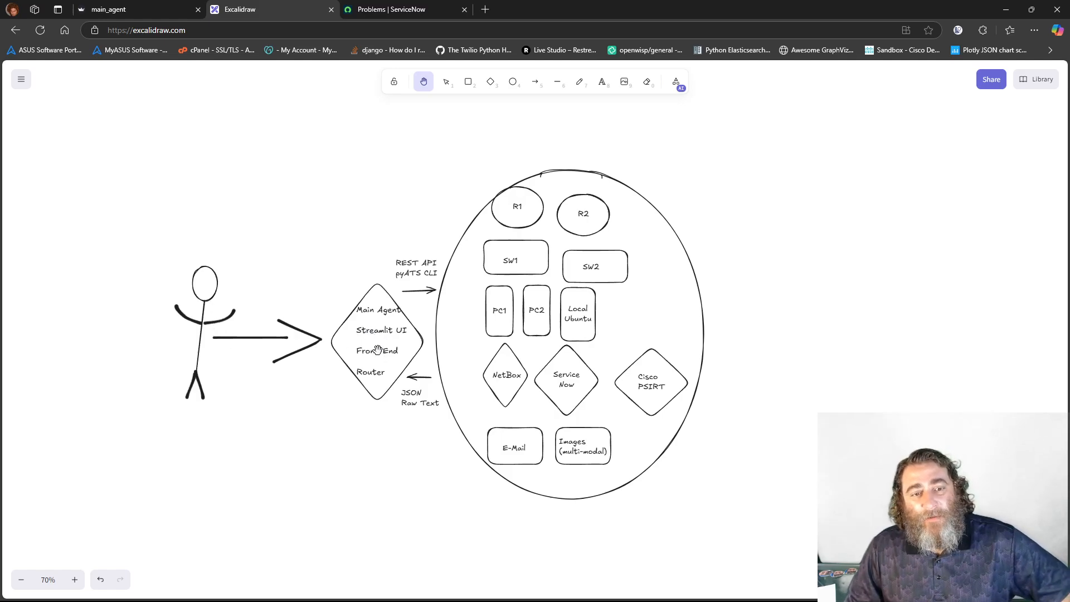
Zoom around the Excalidraw agent-and-lab architecture diagram, then close it
{"action": "left_click", "coordinate": [74, 579]}
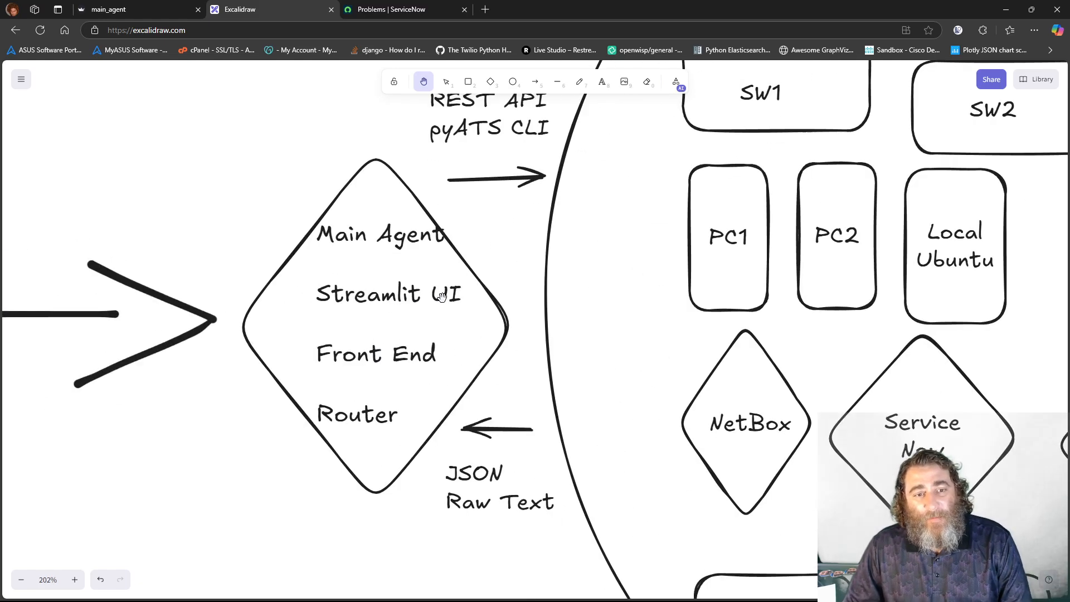
{"action": "mouse_move", "coordinate": [371, 404]}
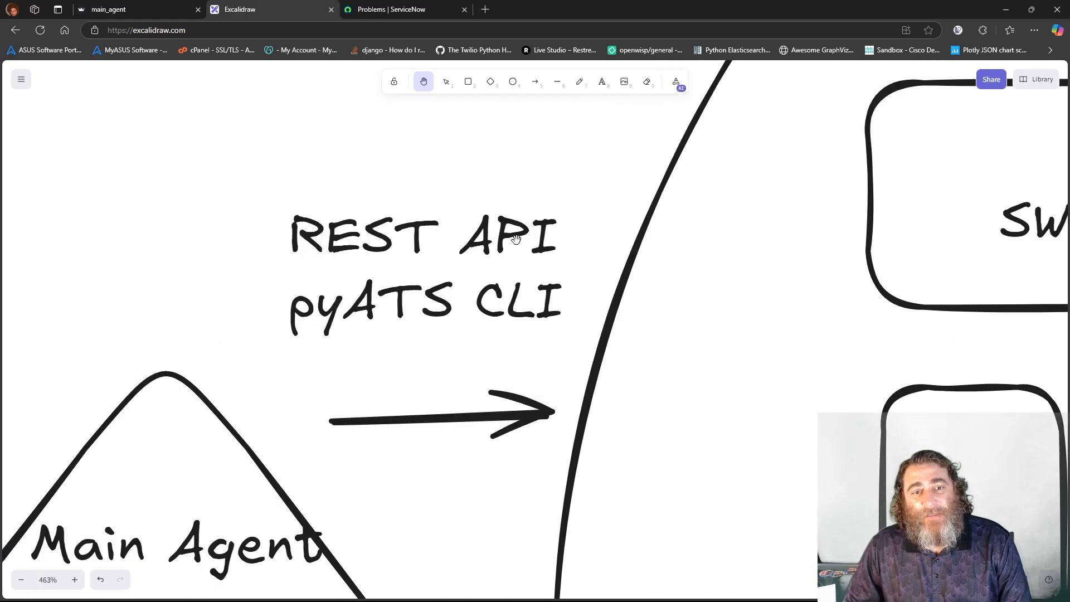
{"action": "mouse_move", "coordinate": [495, 335]}
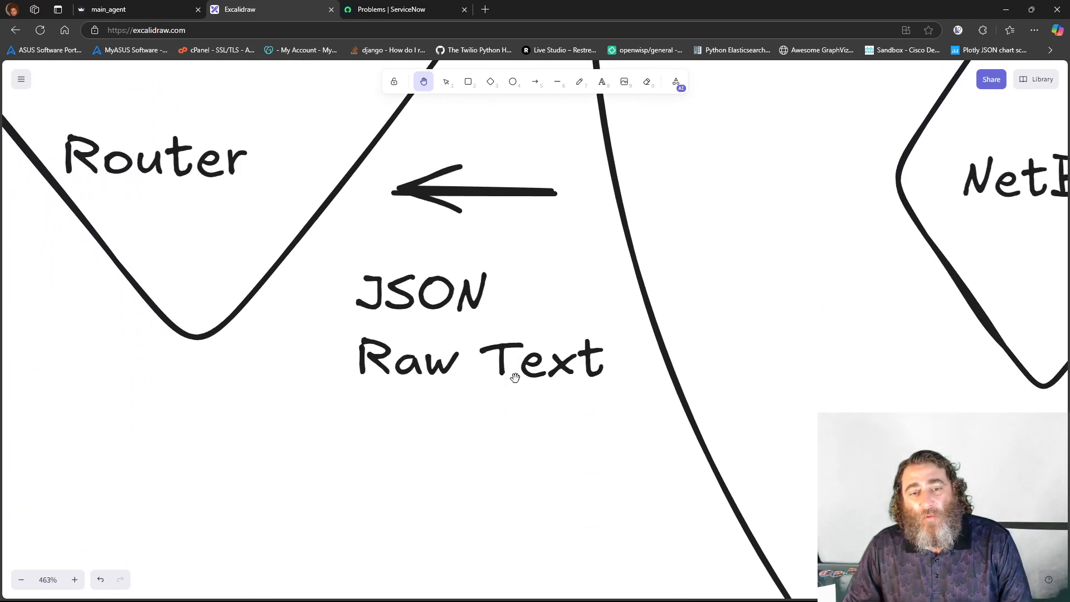
{"action": "scroll", "scroll_direction": "down", "scroll_amount": 3}
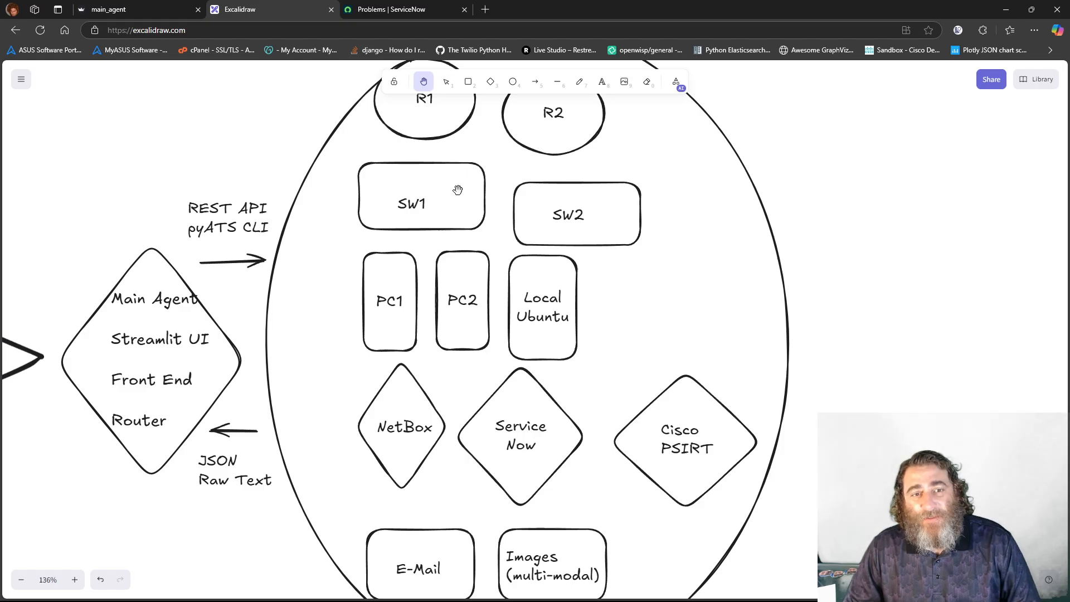
{"action": "mouse_move", "coordinate": [502, 292]}
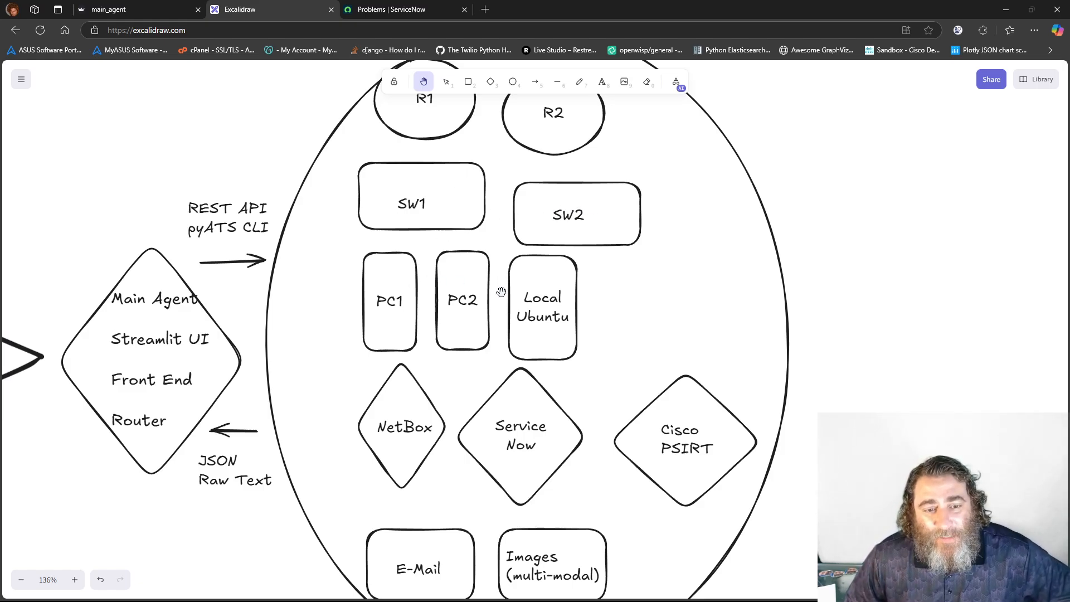
{"action": "scroll", "scroll_direction": "down", "scroll_amount": 3}
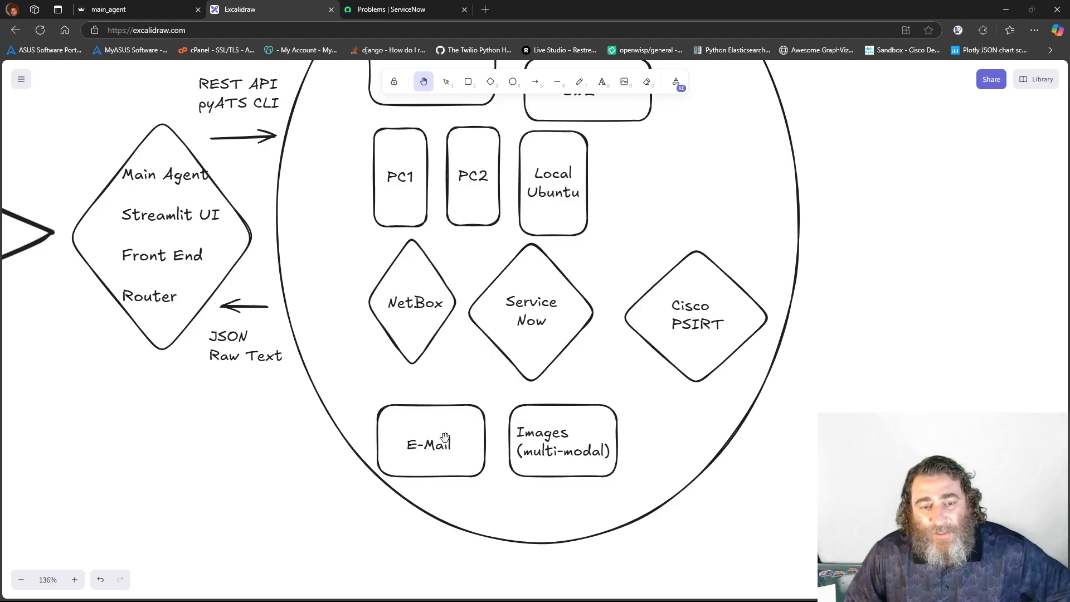
{"action": "mouse_move", "coordinate": [566, 463]}
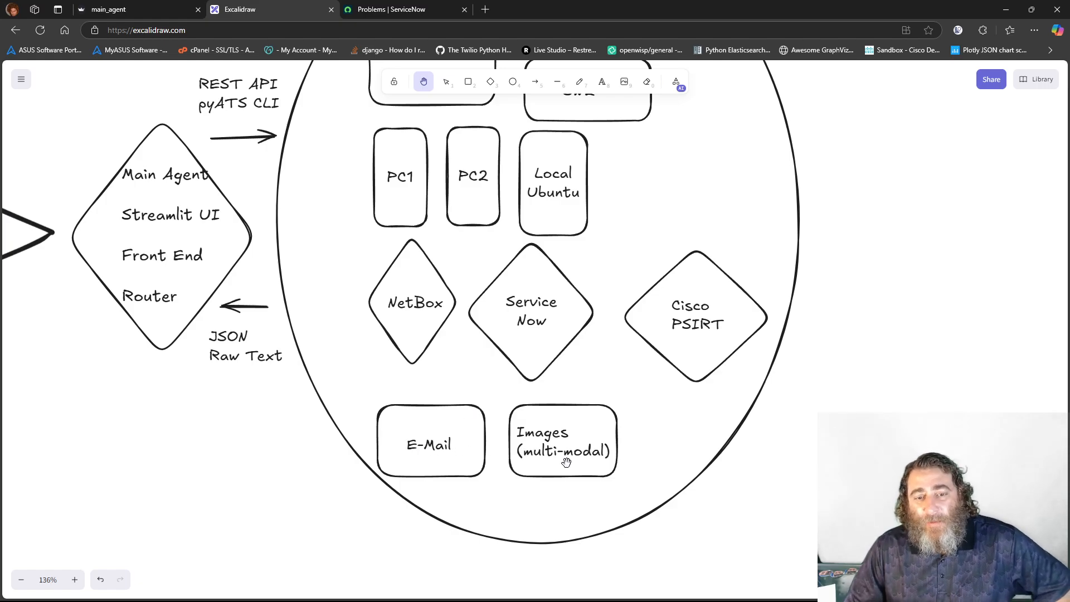
{"action": "mouse_move", "coordinate": [538, 344]}
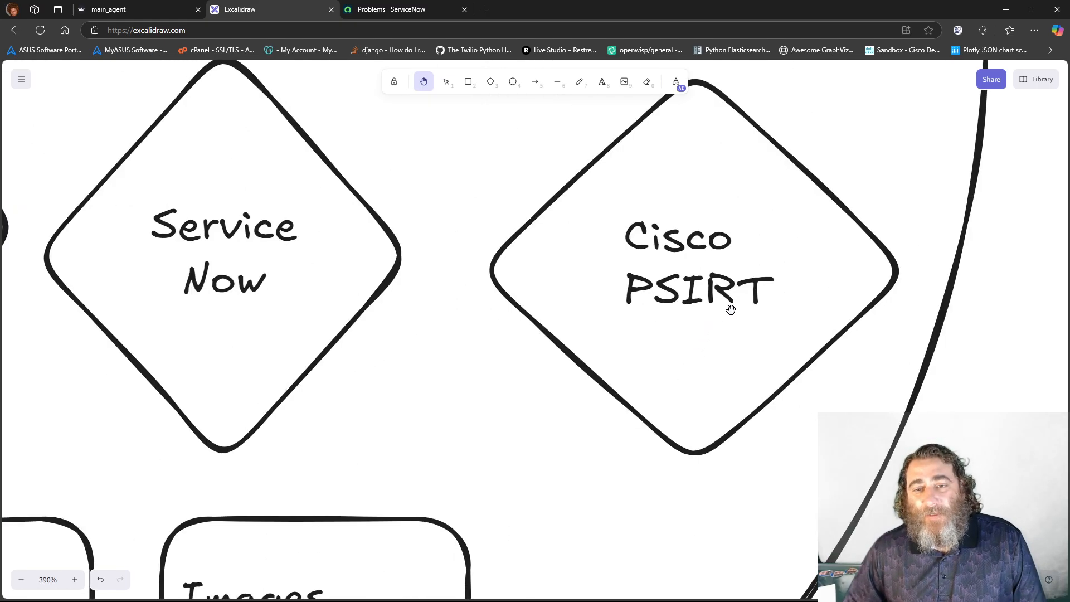
{"action": "scroll", "scroll_direction": "up", "scroll_amount": 3}
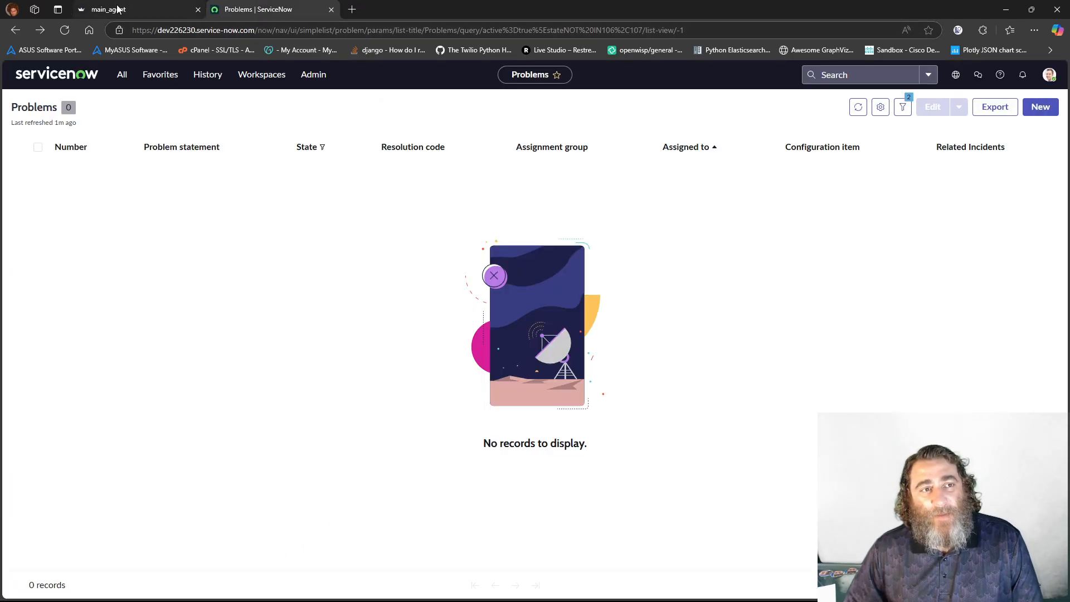
{"action": "left_click", "coordinate": [107, 9]}
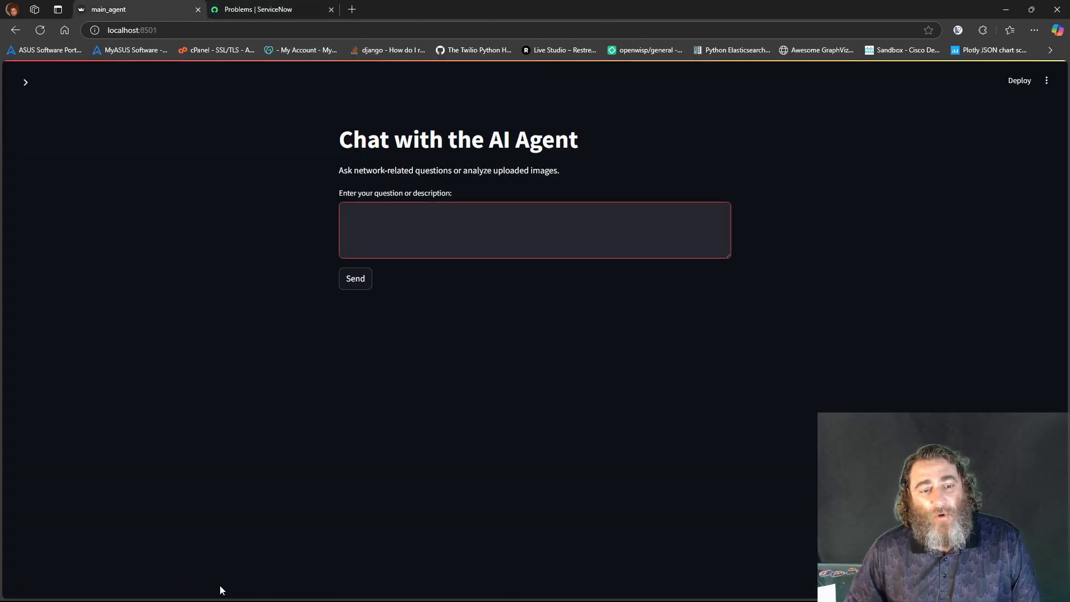
{"action": "left_click", "coordinate": [402, 230]}
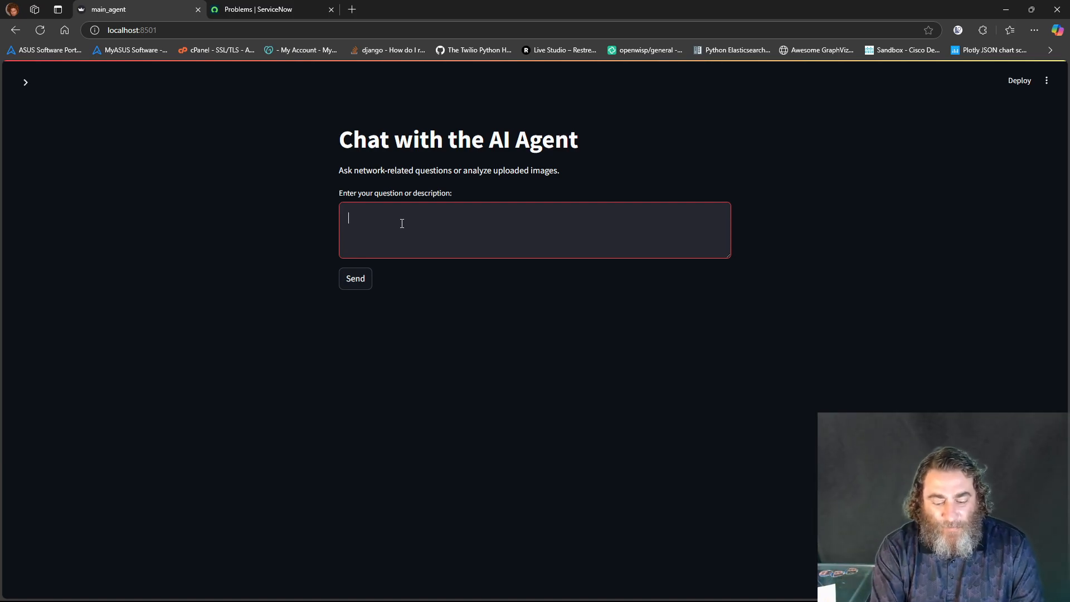
{"action": "type", "text": "Is R"}
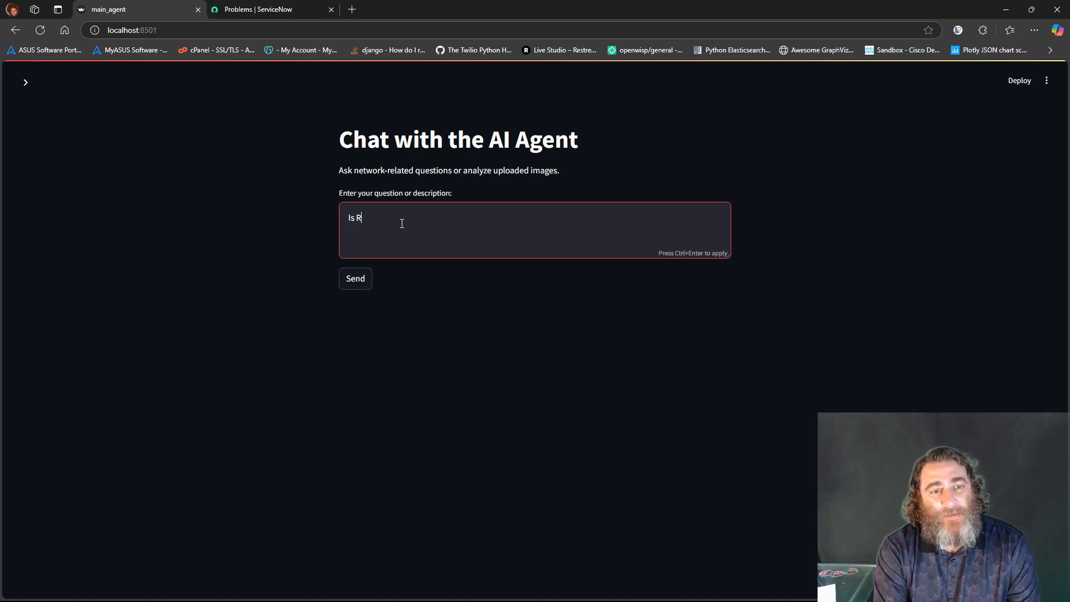
{"action": "type", "text": "1 vulne"}
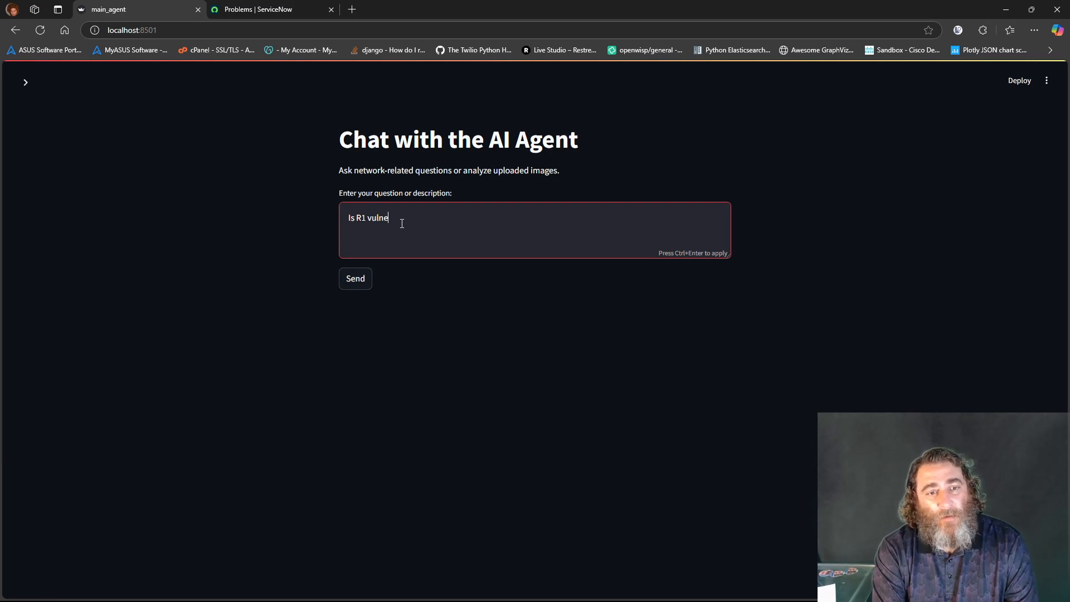
{"action": "type", "text": "rable ?"}
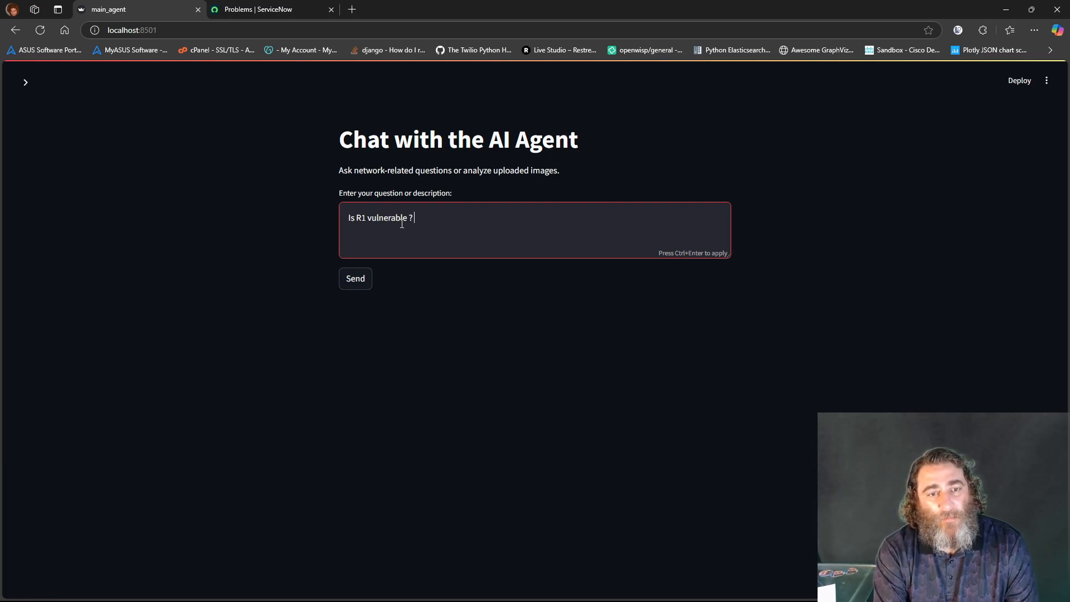
{"action": "type", "text": "If so please p"}
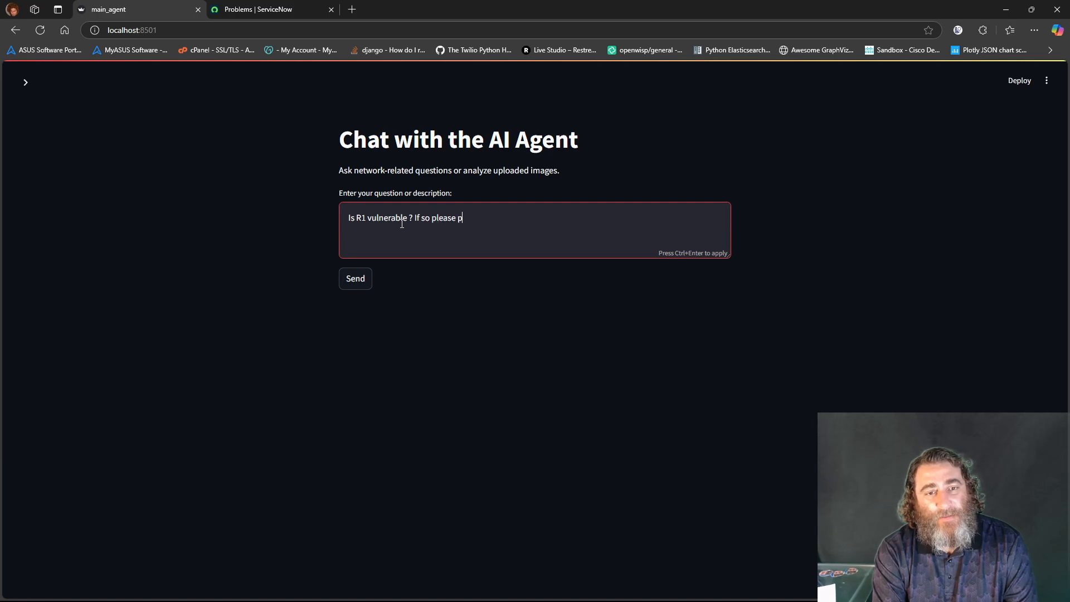
{"action": "type", "text": "open"}
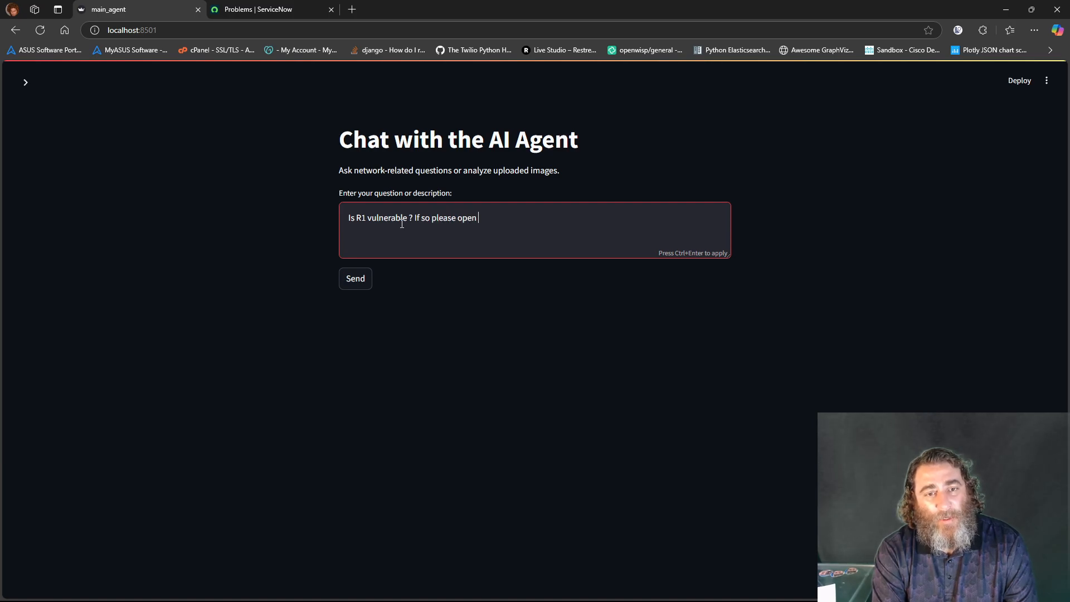
{"action": "type", "text": "a problem in Servi"}
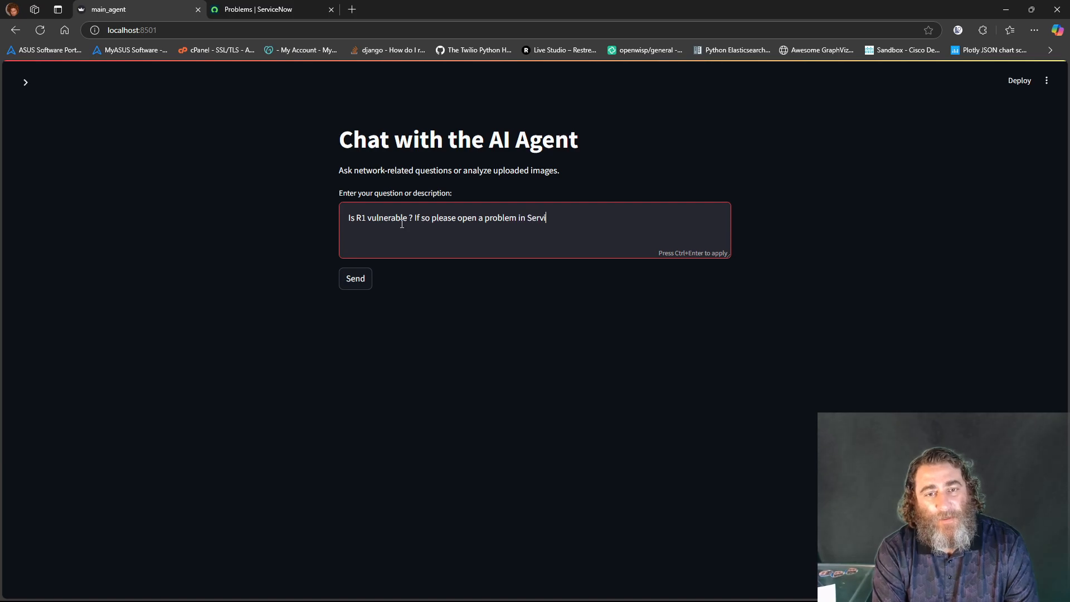
{"action": "type", "text": "ceNow and e"}
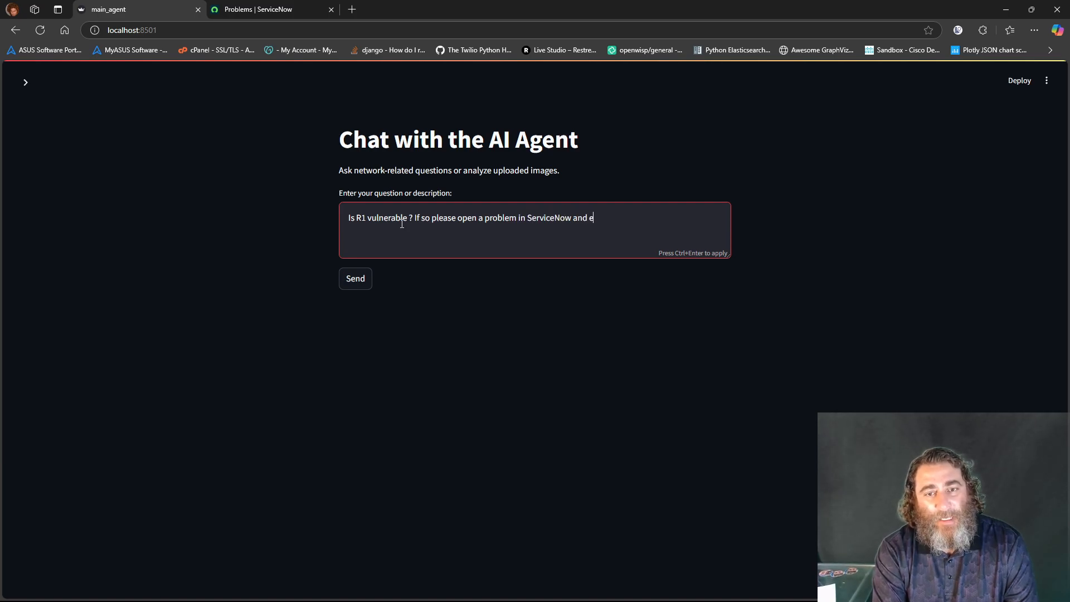
{"action": "type", "text": "mail ptca"}
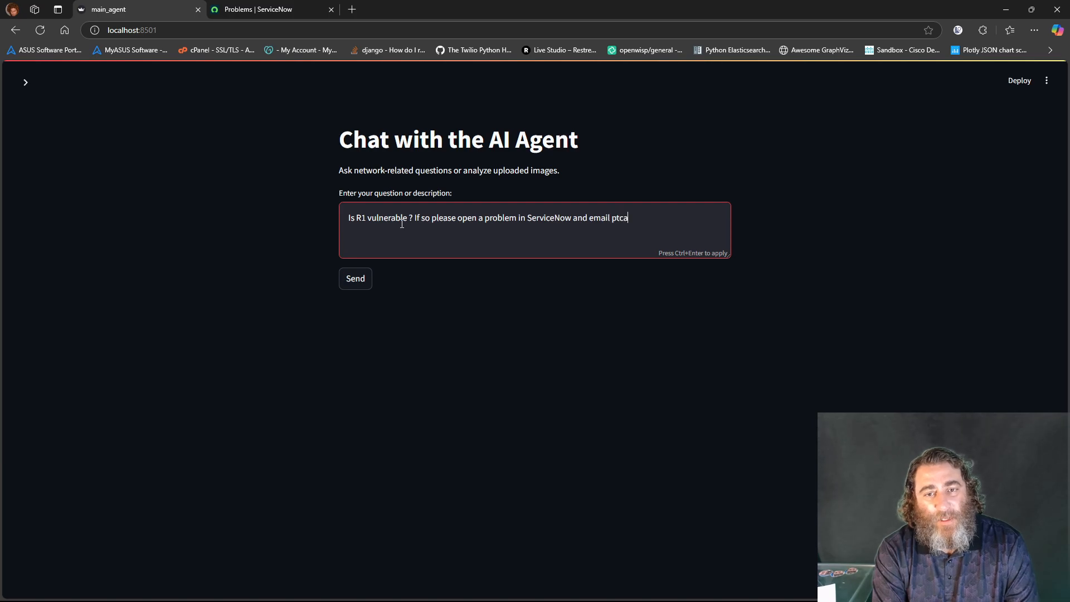
{"action": "type", "text": "the secrity team"}
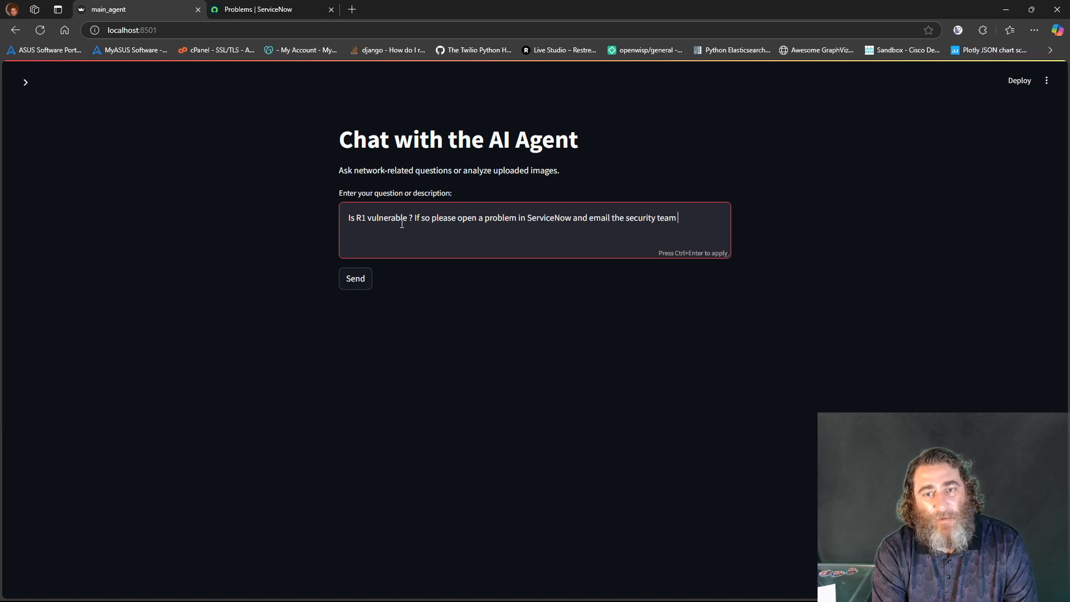
{"action": "type", "text": "a report to"}
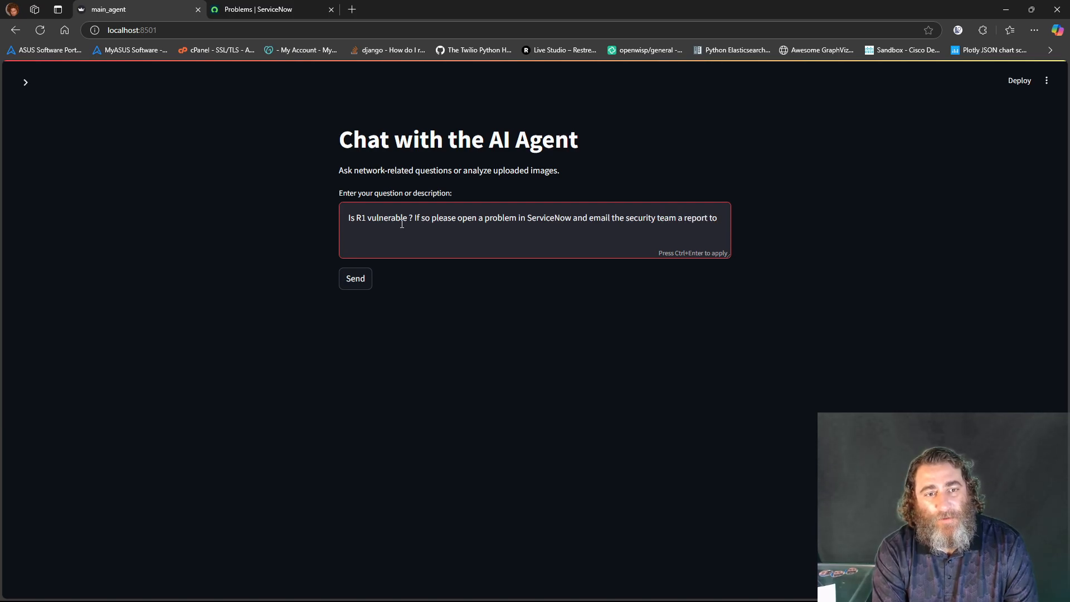
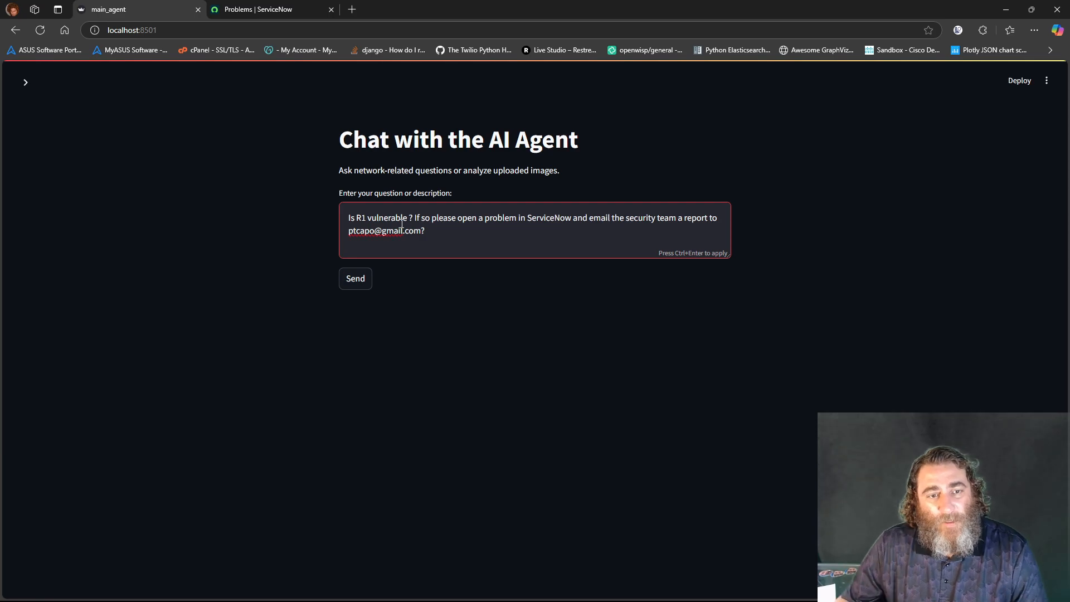
Send the question and follow the agent's terminal logs until the tool error
{"action": "left_click", "coordinate": [355, 278]}
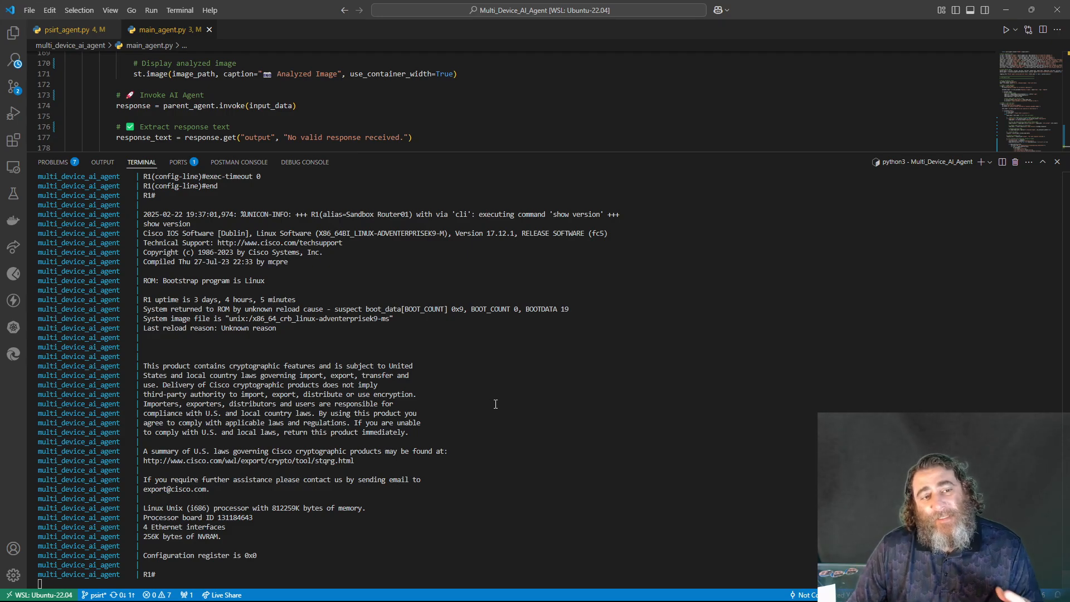
{"action": "left_click", "coordinate": [110, 9]}
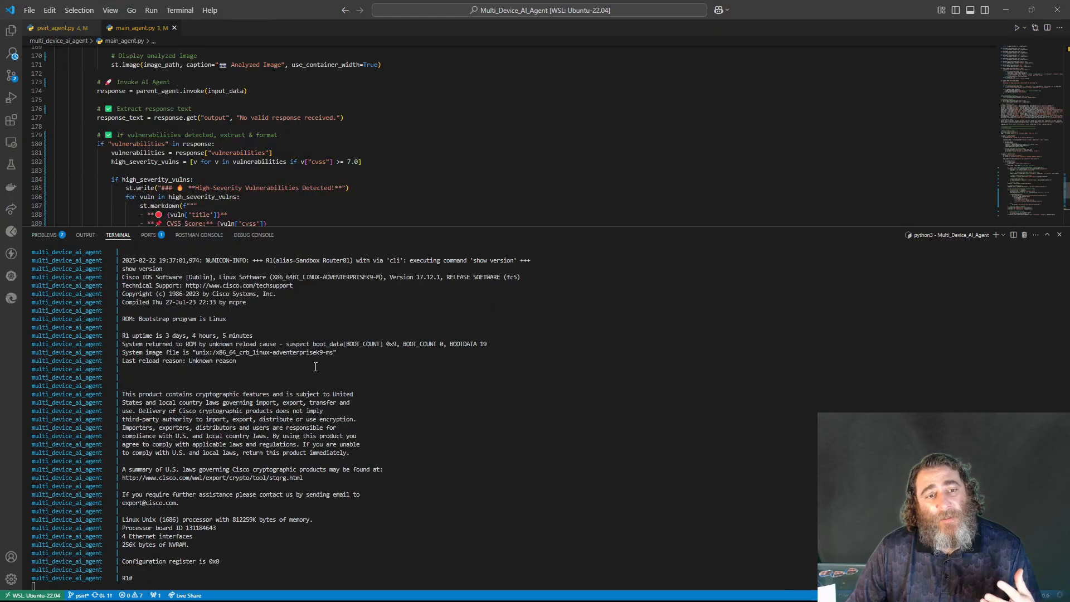
{"action": "left_click", "coordinate": [110, 10]}
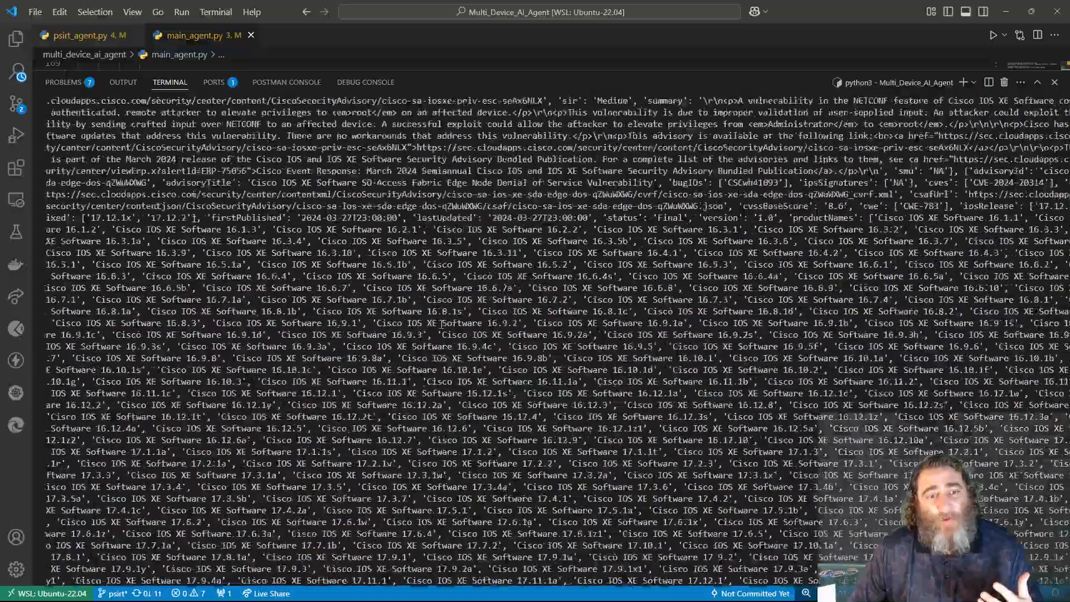
{"action": "scroll", "scroll_direction": "down", "scroll_amount": 3}
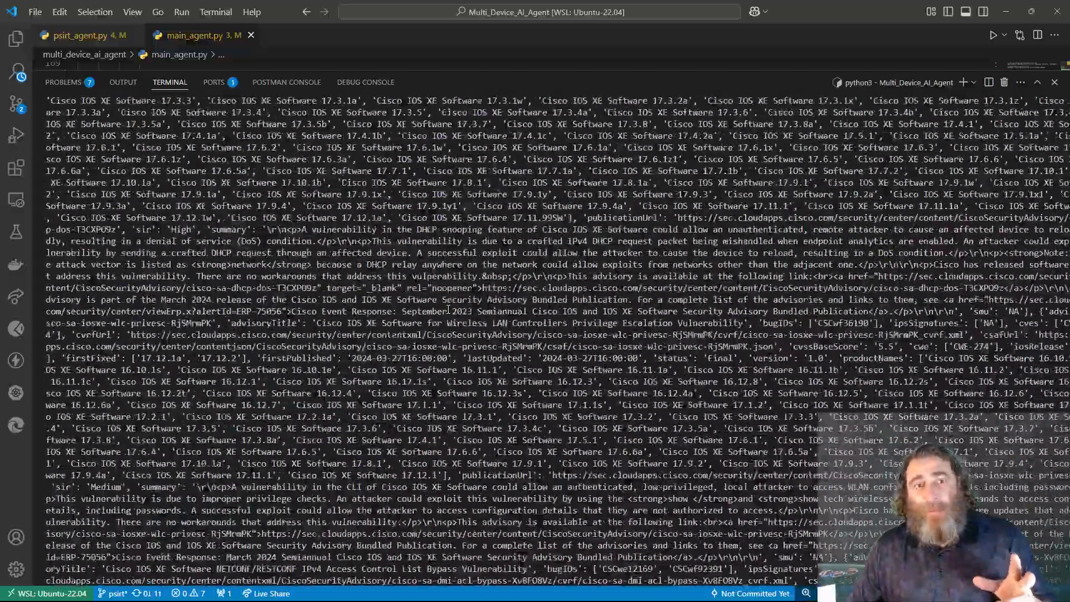
{"action": "scroll", "scroll_direction": "down", "scroll_amount": 3}
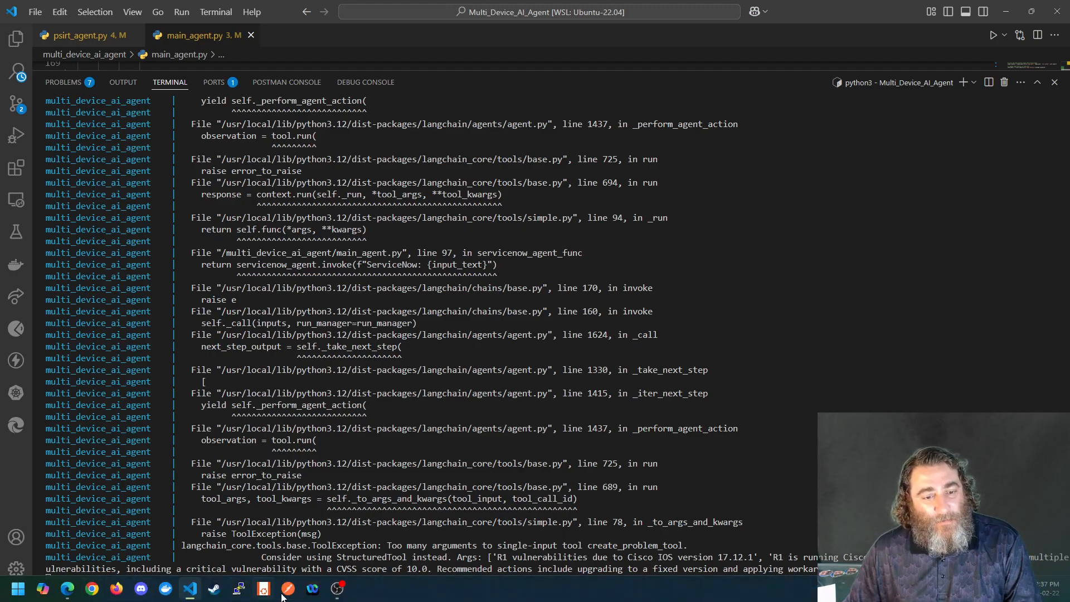
Resend the question from the chat page and return to the VS Code logs
{"action": "left_click", "coordinate": [67, 588]}
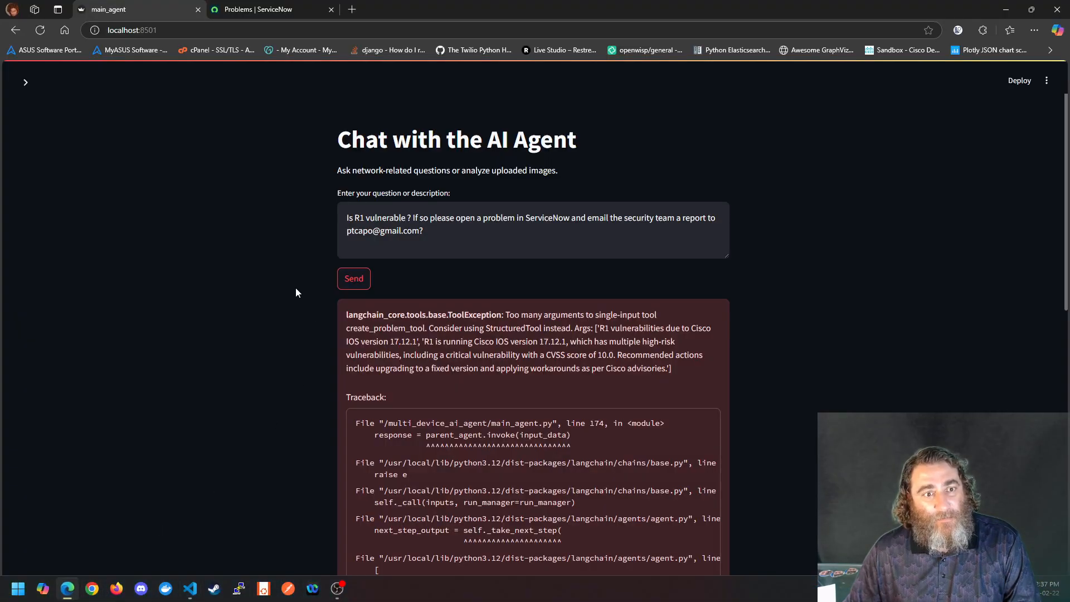
{"action": "left_click", "coordinate": [353, 279]}
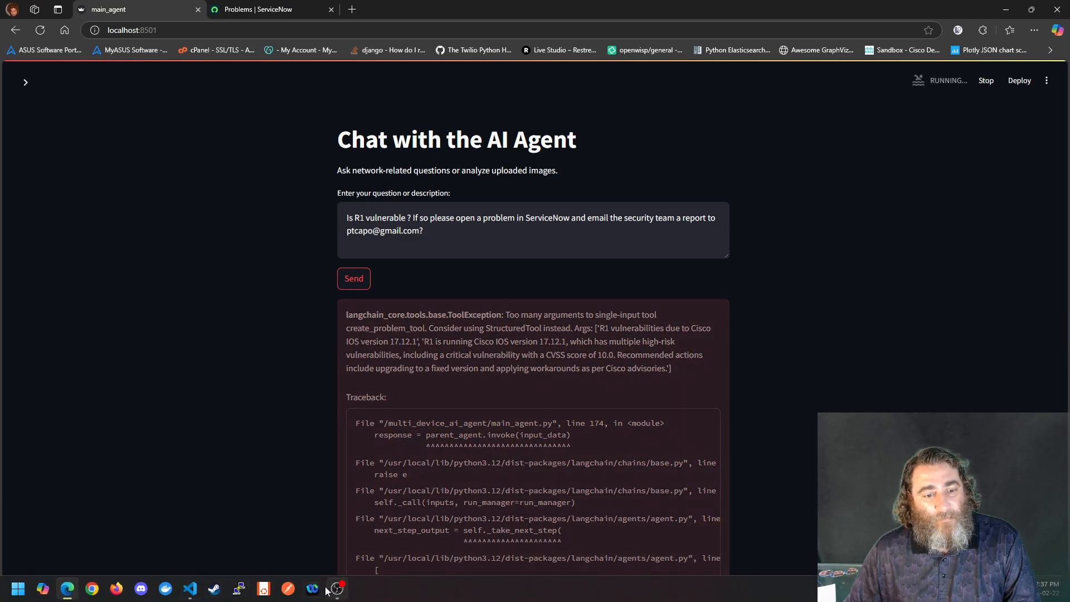
{"action": "left_click", "coordinate": [190, 588]}
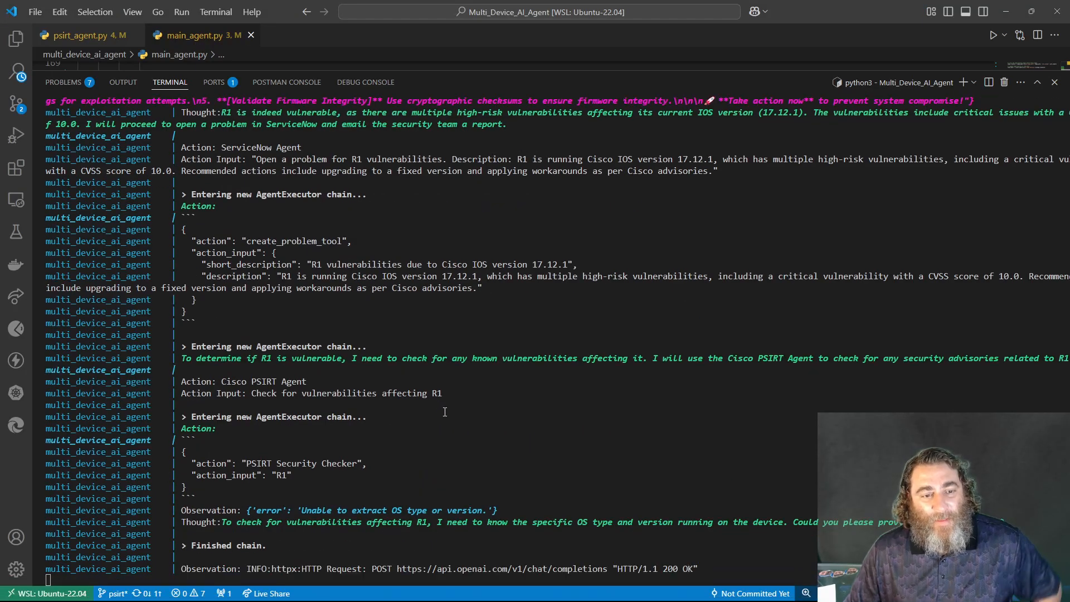
{"action": "scroll", "scroll_direction": "down", "scroll_amount": 3}
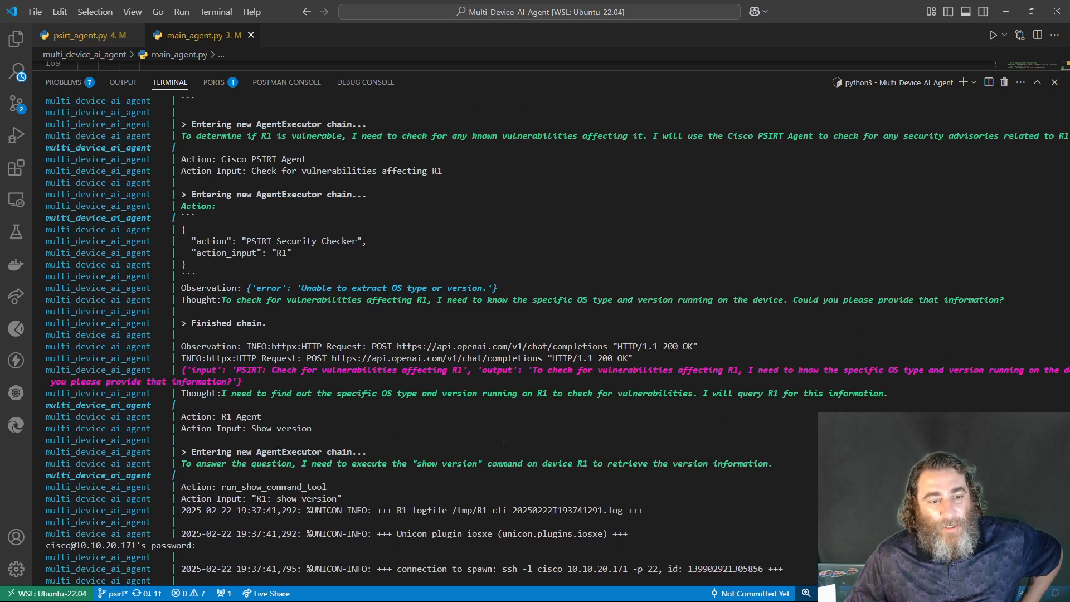
{"action": "scroll", "scroll_direction": "down", "scroll_amount": 3}
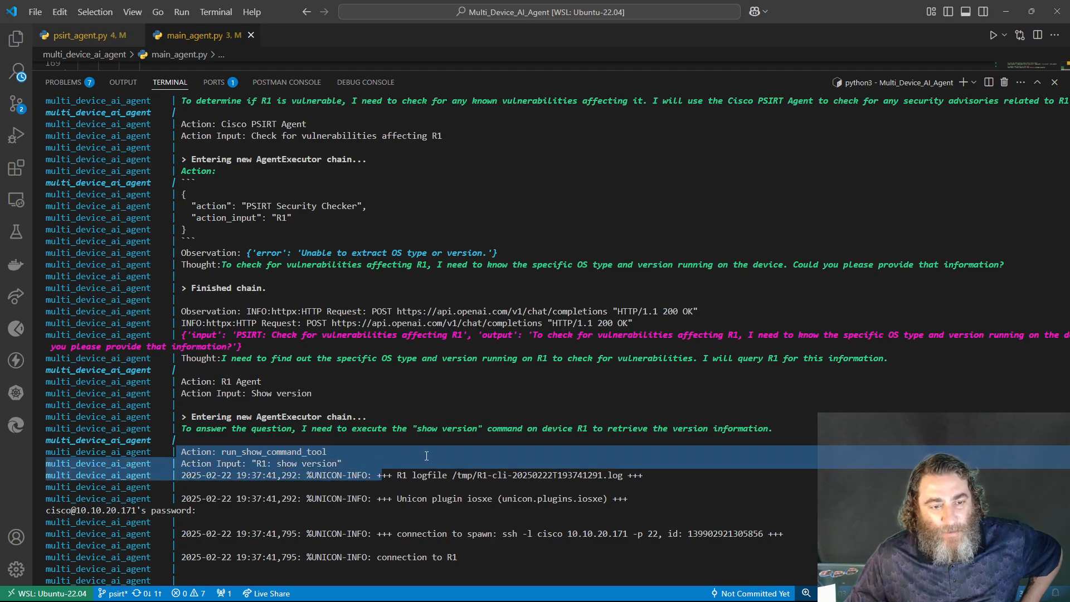
{"action": "scroll", "scroll_direction": "down", "scroll_amount": 3}
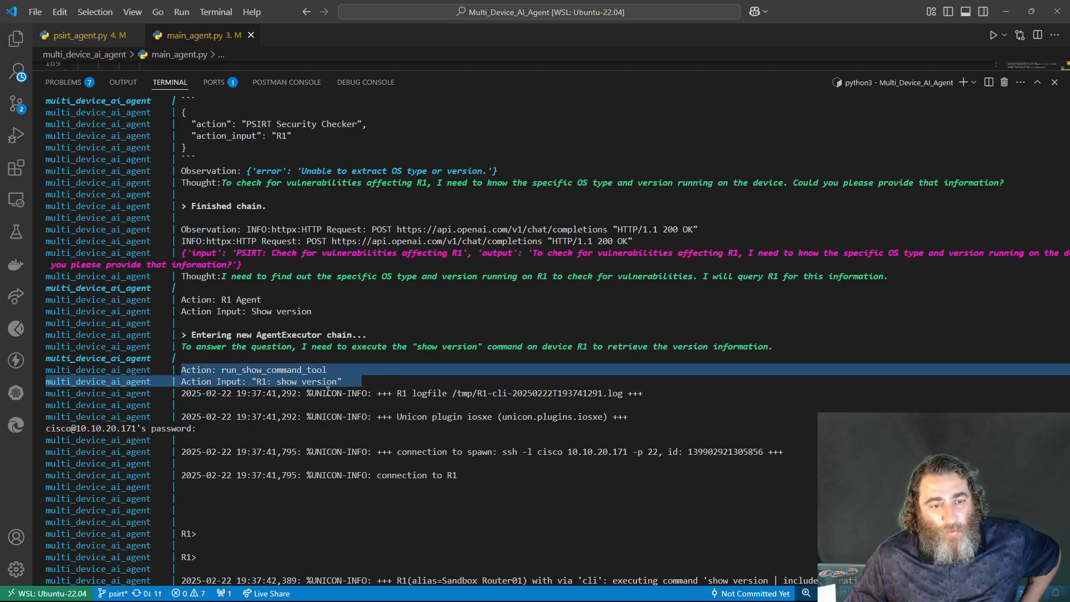
{"action": "scroll", "scroll_direction": "down", "scroll_amount": 3}
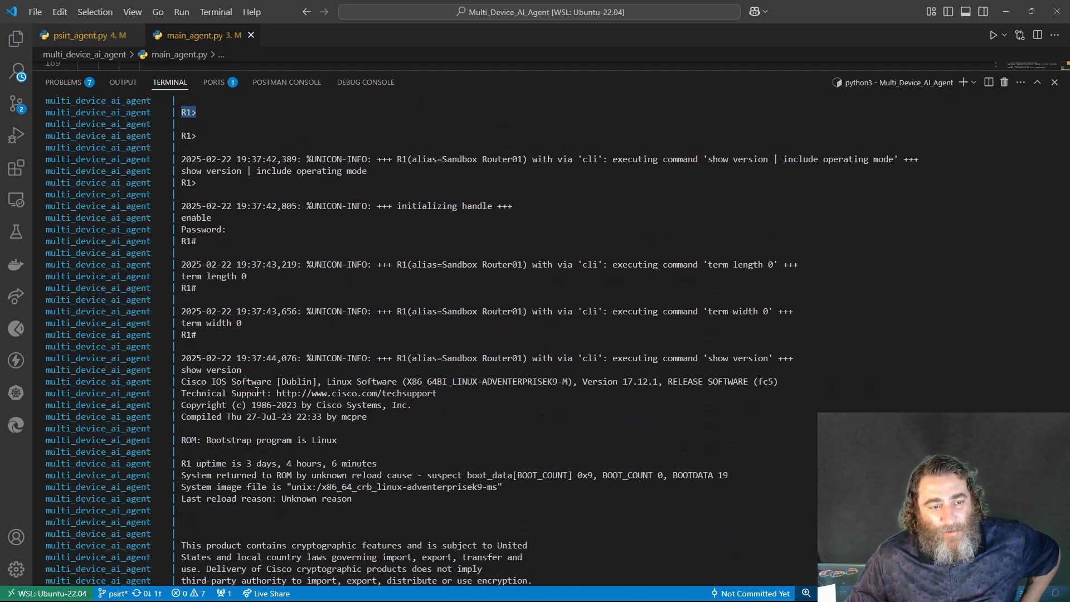
{"action": "scroll", "scroll_direction": "down", "scroll_amount": 3}
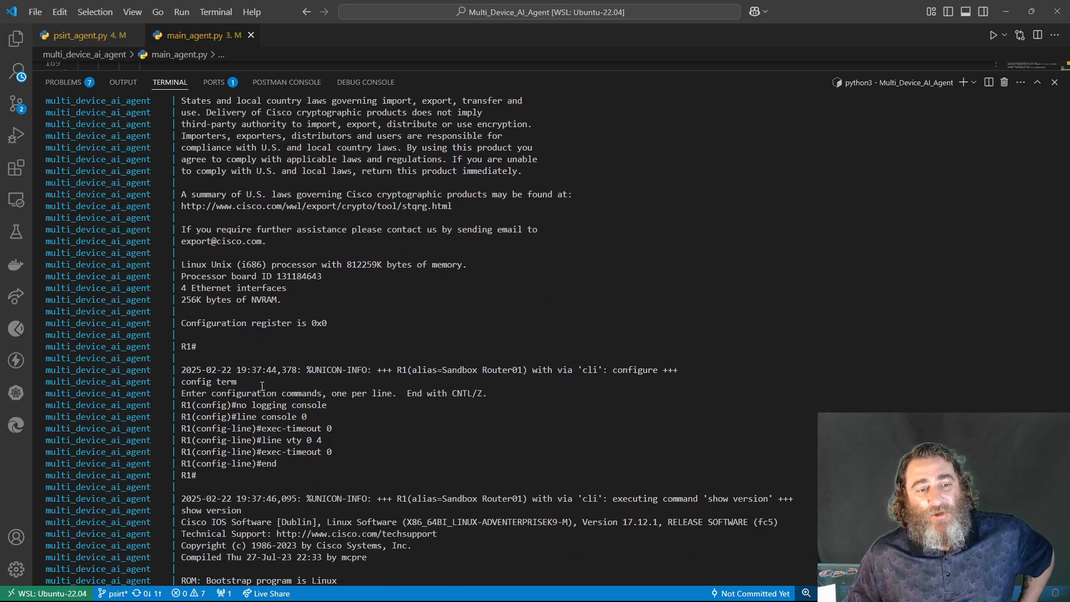
{"action": "scroll", "scroll_direction": "down", "scroll_amount": 3}
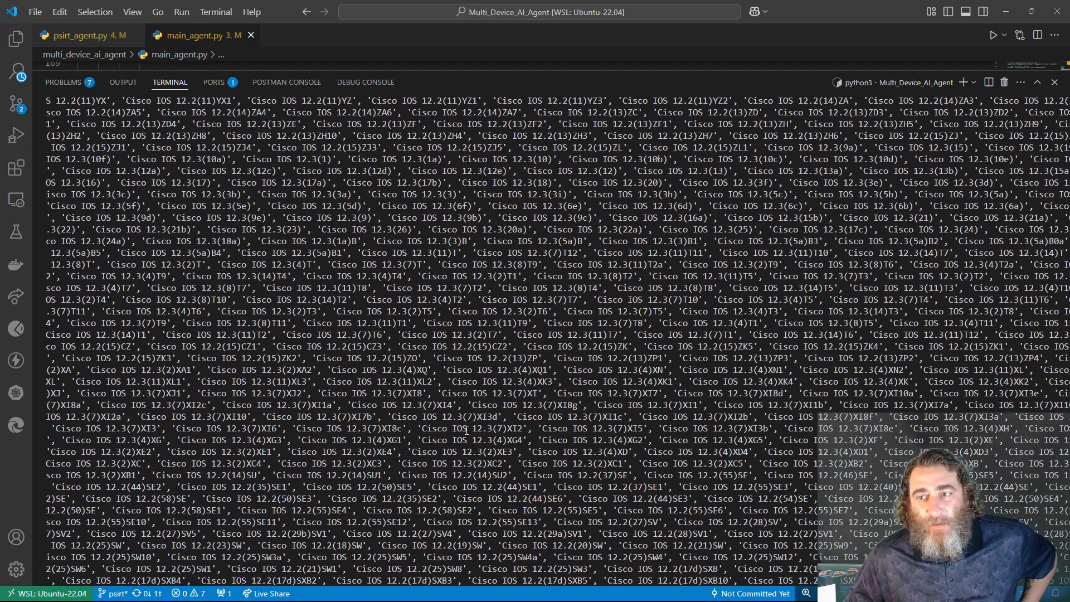
Scroll the terminal to the Final Answer report: IOS 17.12.1 with 11 high-risk vulnerabilities
{"action": "scroll", "scroll_direction": "down", "scroll_amount": 3}
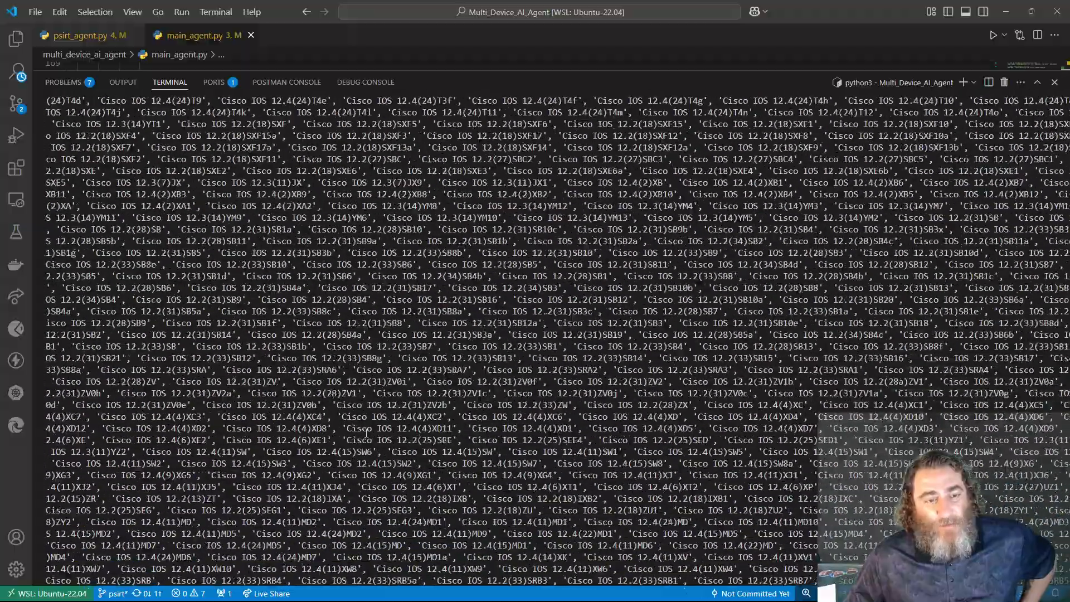
{"action": "scroll", "scroll_direction": "down", "scroll_amount": 3}
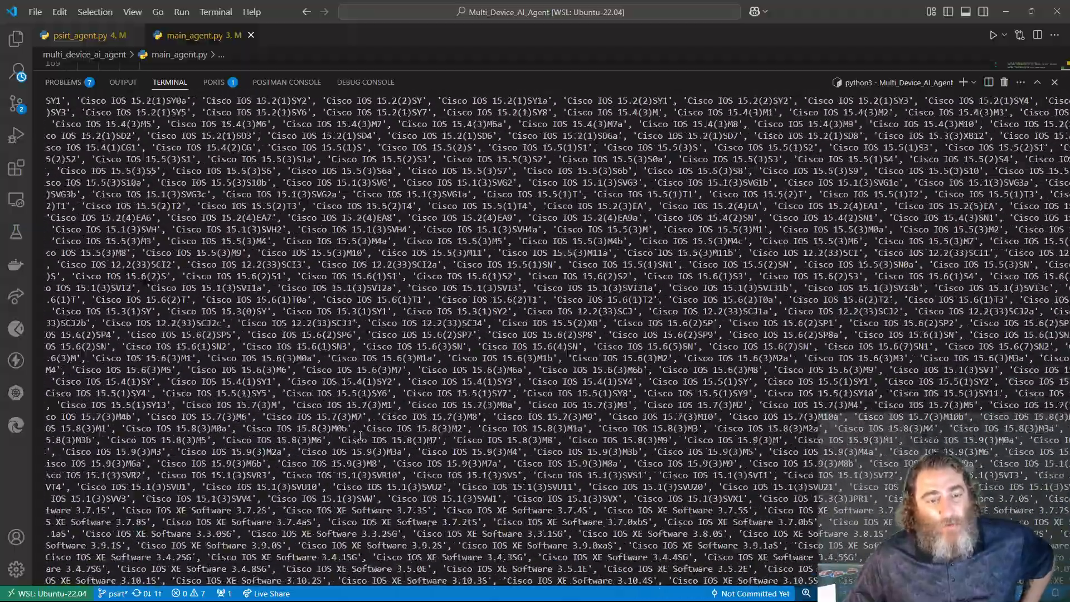
{"action": "scroll", "scroll_direction": "down", "scroll_amount": 3}
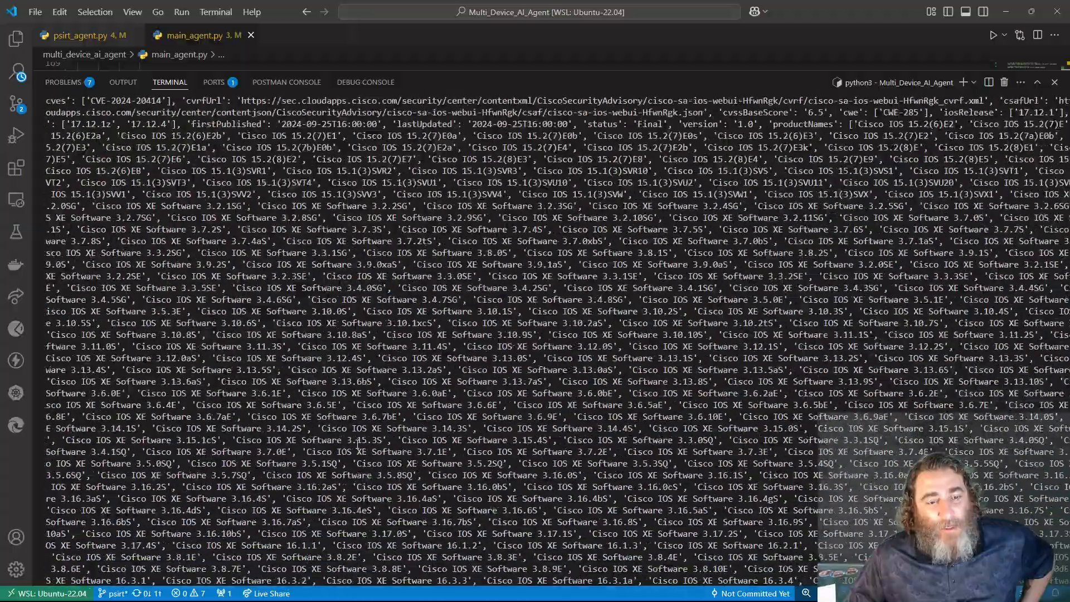
{"action": "scroll", "scroll_direction": "down", "scroll_amount": 3}
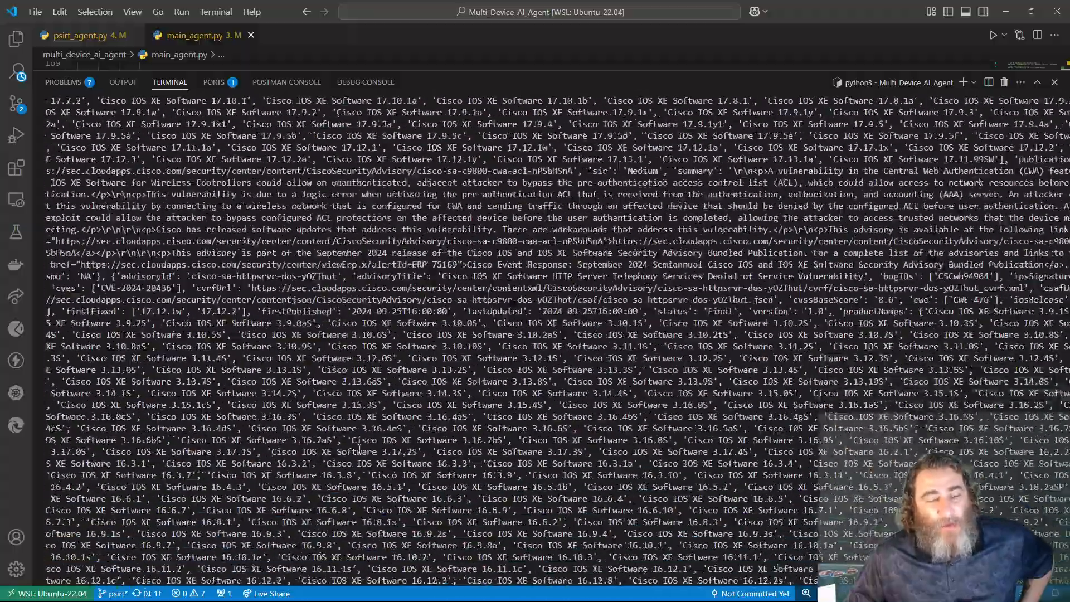
{"action": "scroll", "scroll_direction": "down", "scroll_amount": 3}
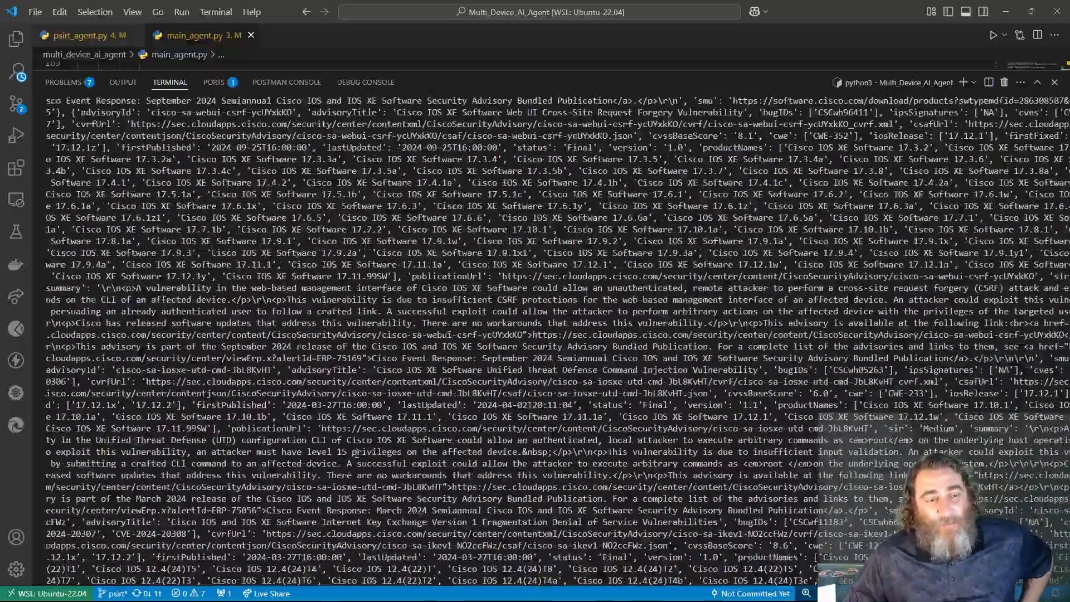
{"action": "scroll", "scroll_direction": "down", "scroll_amount": 3}
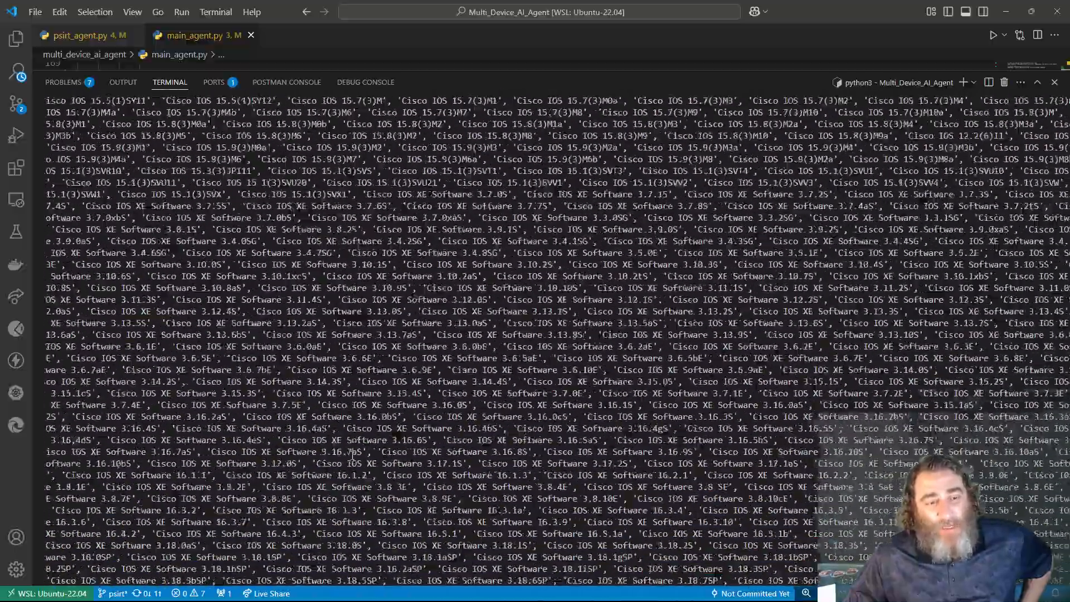
{"action": "scroll", "scroll_direction": "down", "scroll_amount": 3}
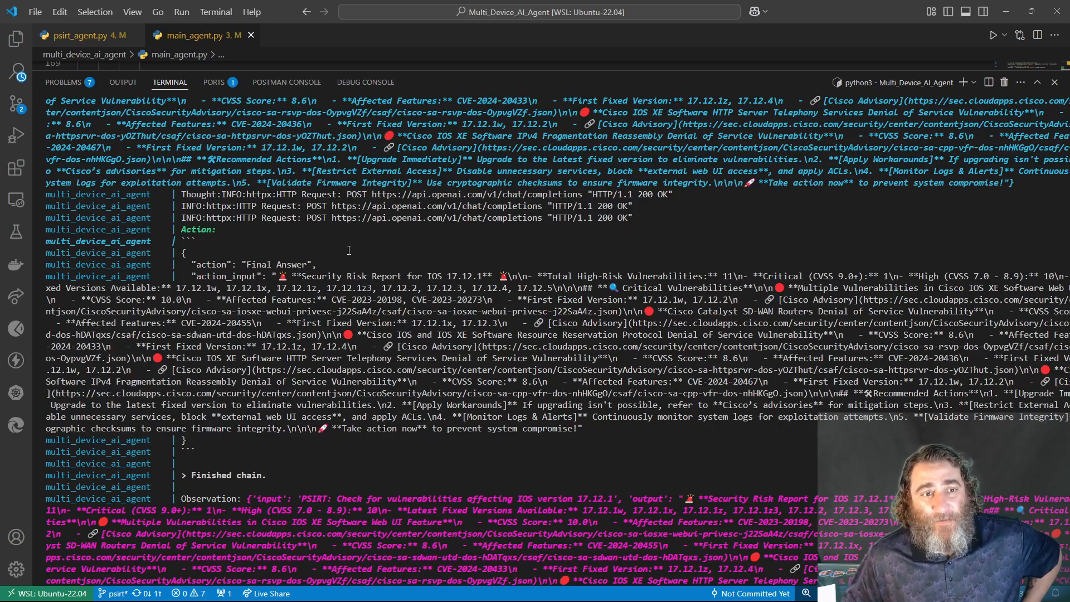
{"action": "scroll", "scroll_direction": "up", "scroll_amount": 3}
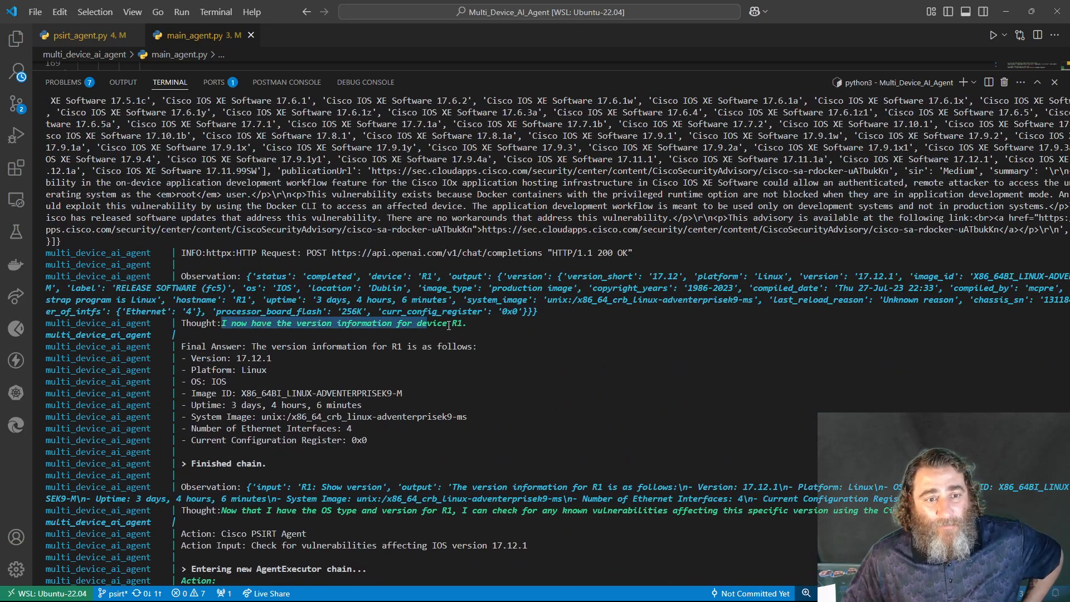
{"action": "scroll", "scroll_direction": "down", "scroll_amount": 3}
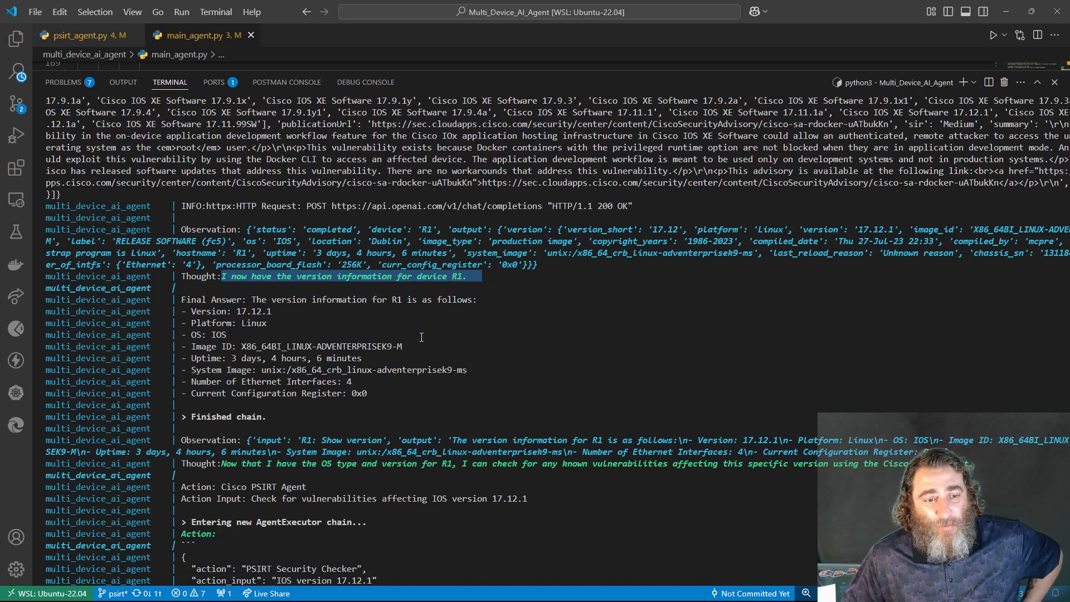
{"action": "scroll", "scroll_direction": "down", "scroll_amount": 3}
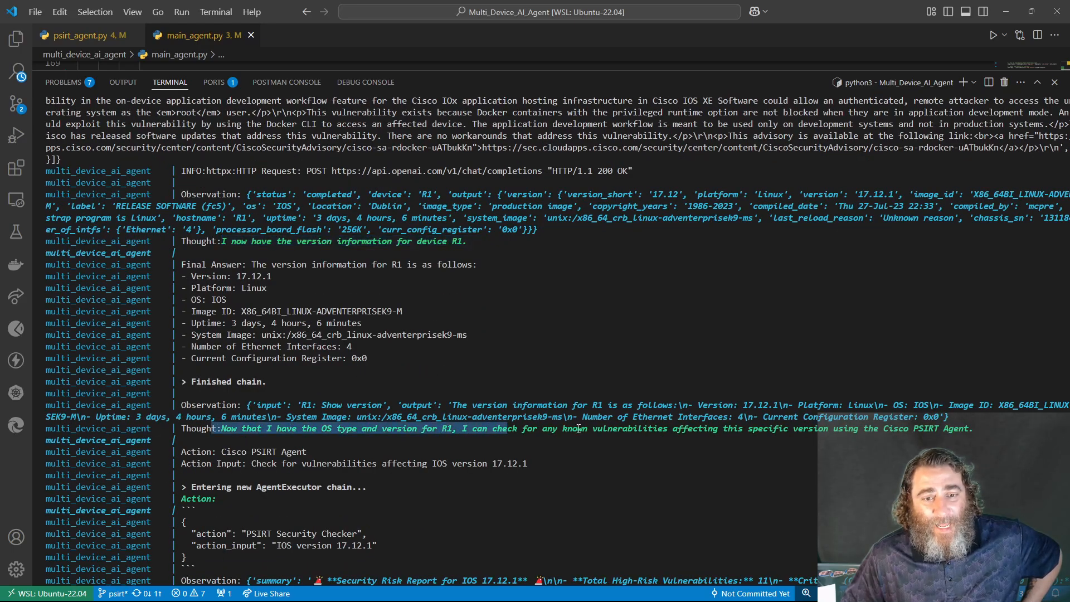
{"action": "scroll", "scroll_direction": "down", "scroll_amount": 3}
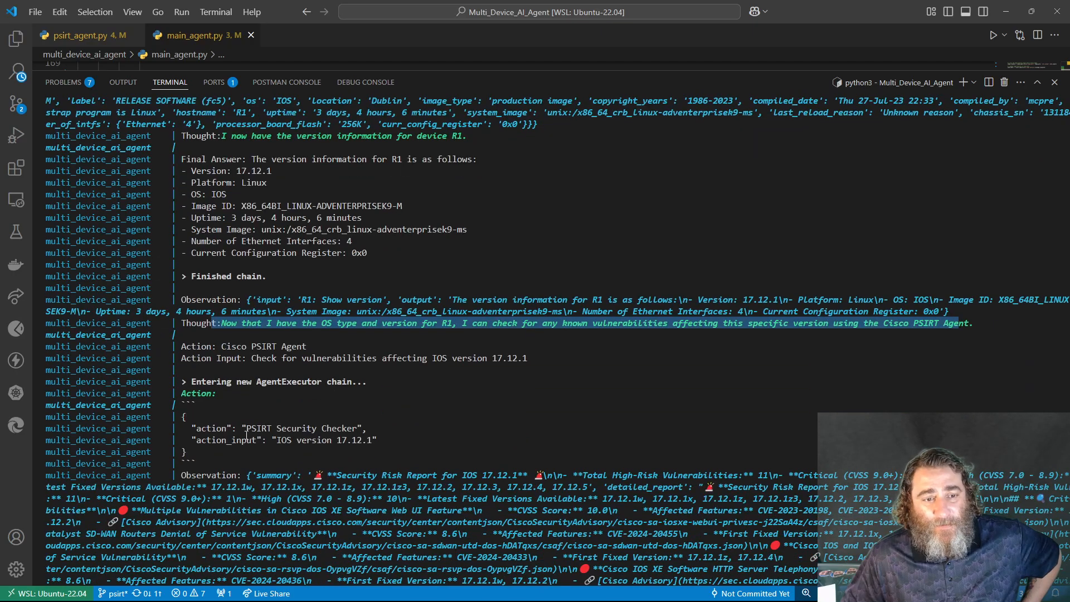
{"action": "scroll", "scroll_direction": "down", "scroll_amount": 3}
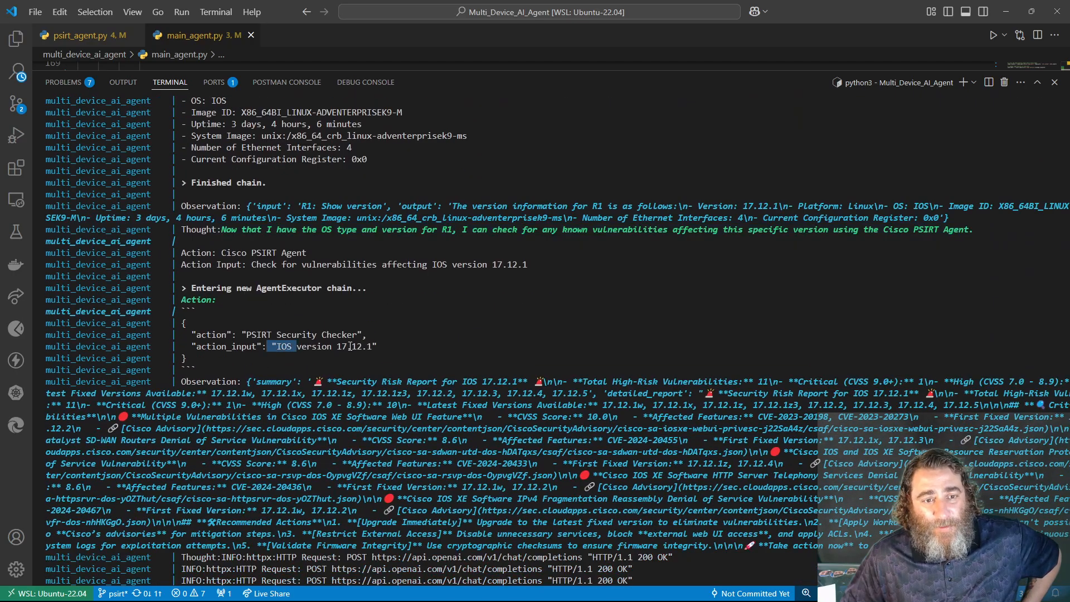
{"action": "scroll", "scroll_direction": "down", "scroll_amount": 3}
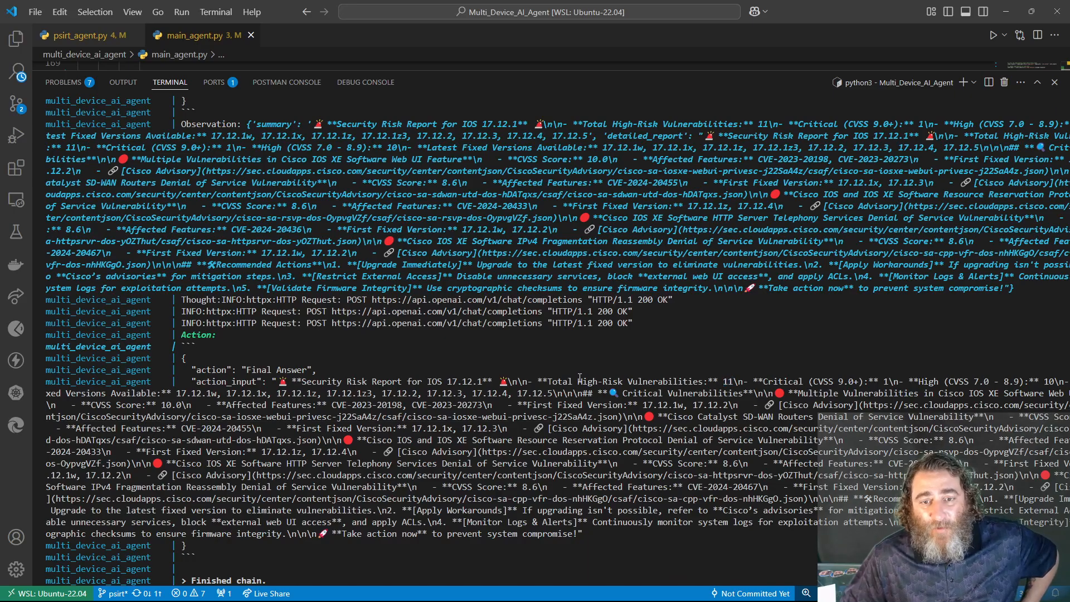
{"action": "double_click", "coordinate": [638, 381]}
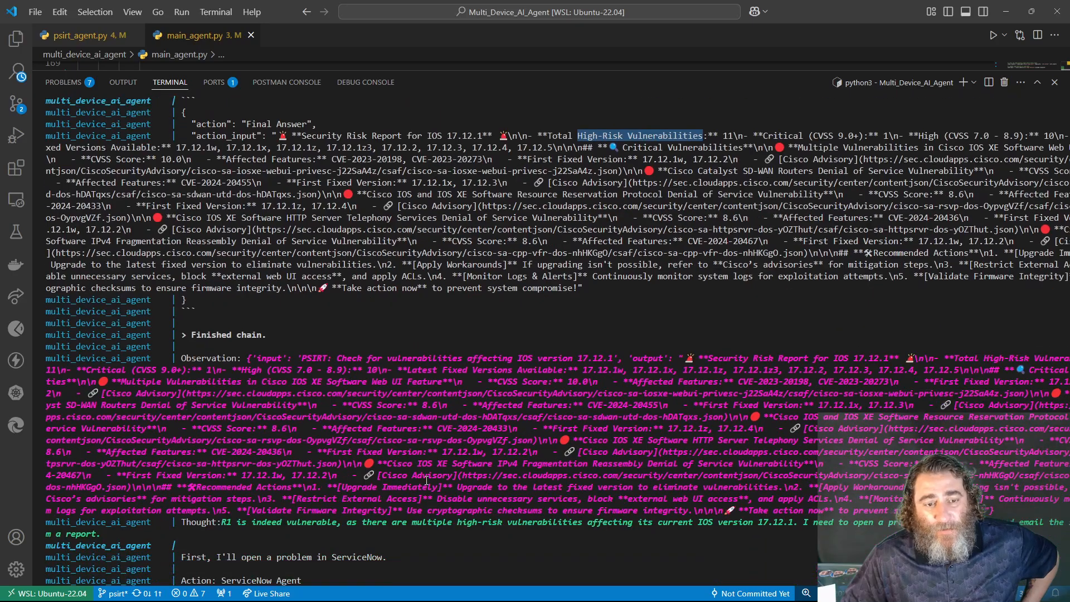
{"action": "scroll", "scroll_direction": "down", "scroll_amount": 3}
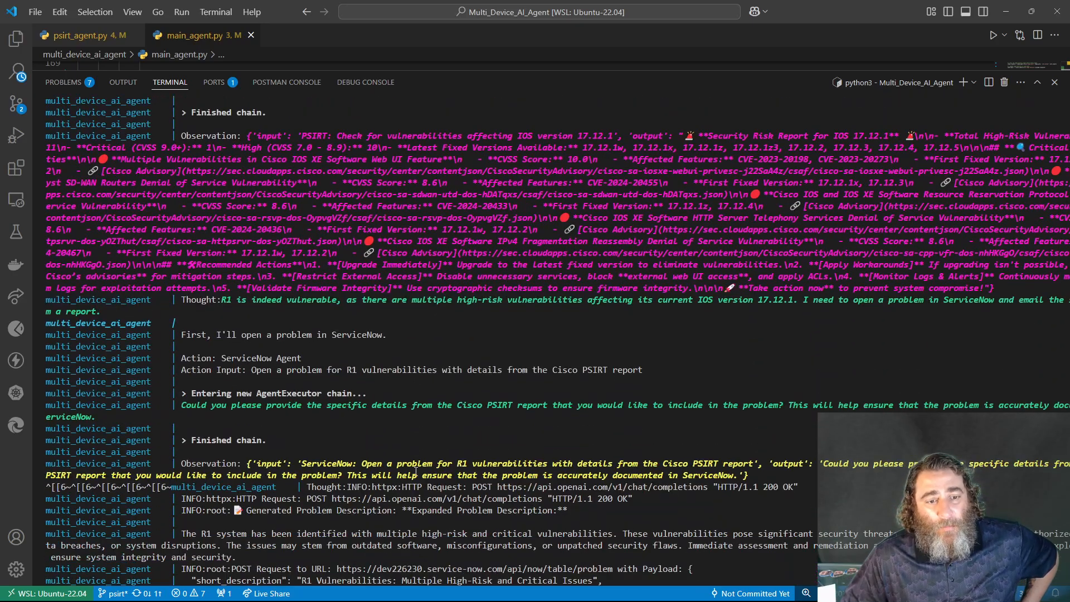
{"action": "scroll", "scroll_direction": "down", "scroll_amount": 3}
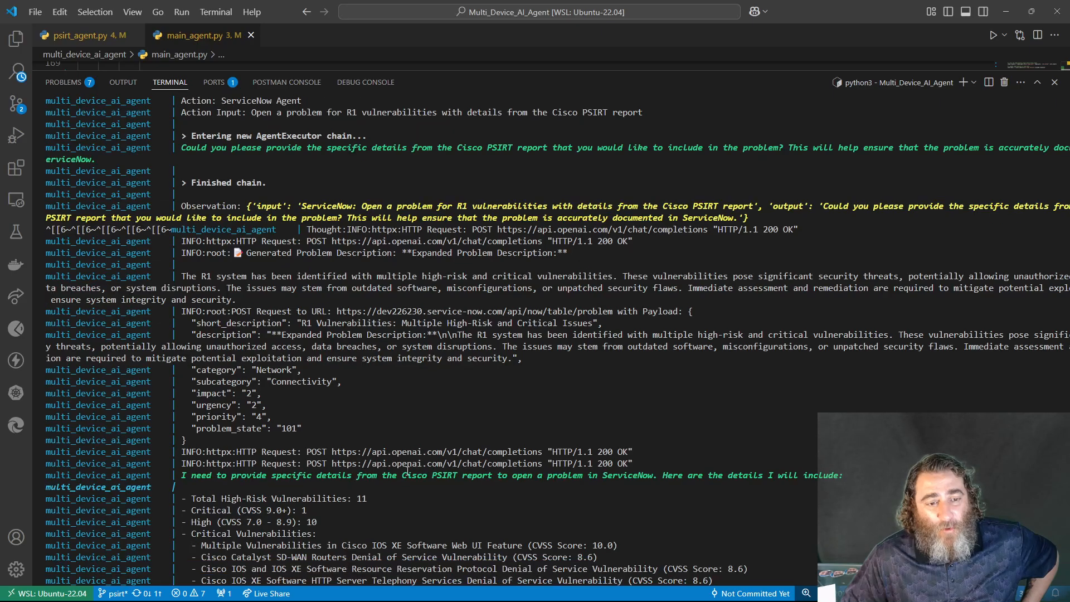
{"action": "scroll", "scroll_direction": "down", "scroll_amount": 3}
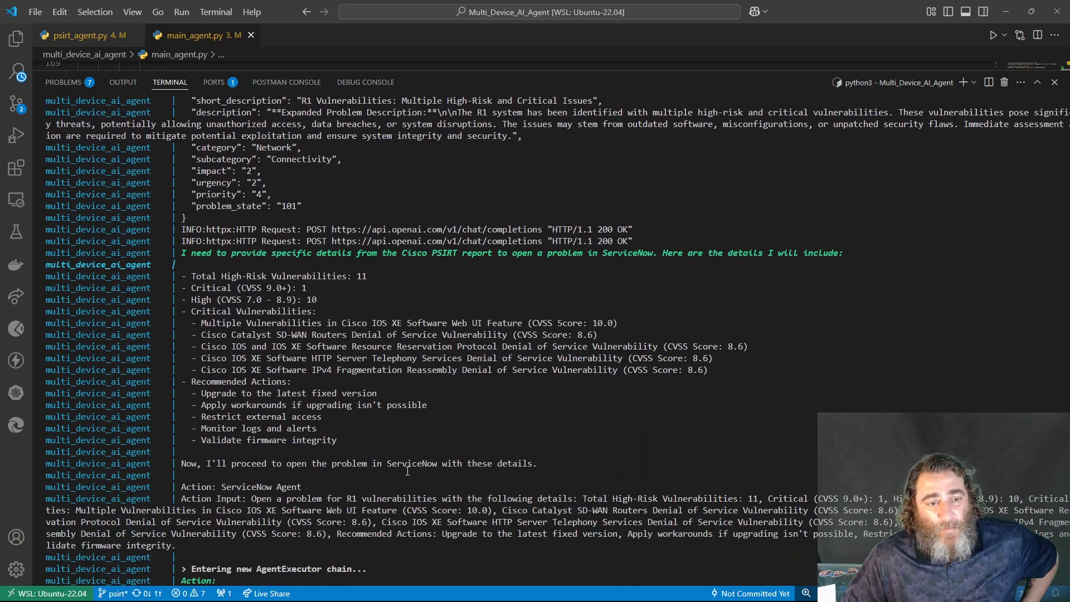
{"action": "scroll", "scroll_direction": "down", "scroll_amount": 3}
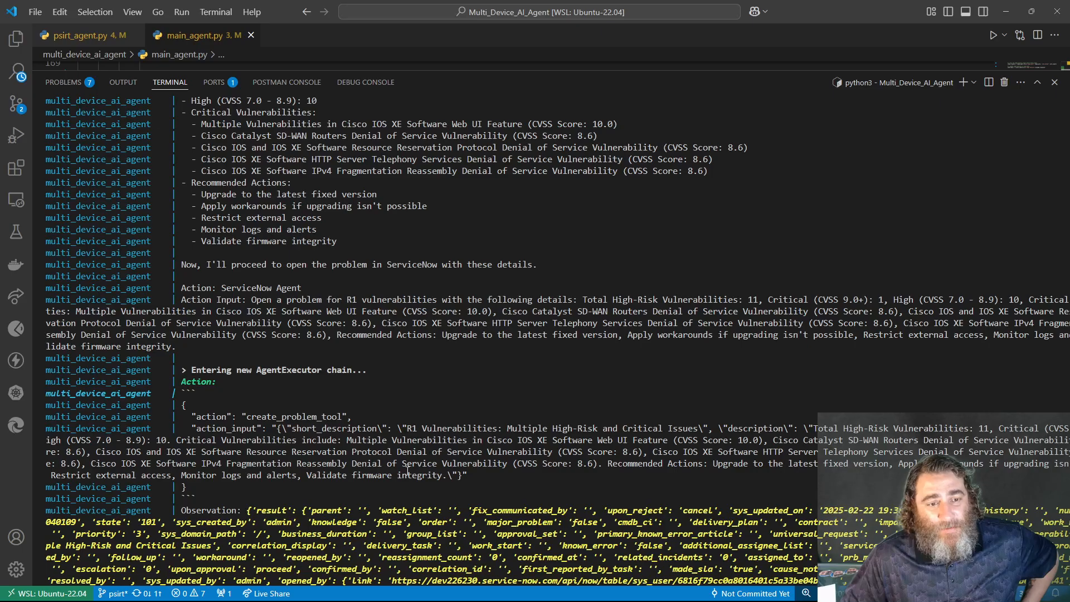
{"action": "scroll", "scroll_direction": "down", "scroll_amount": 3}
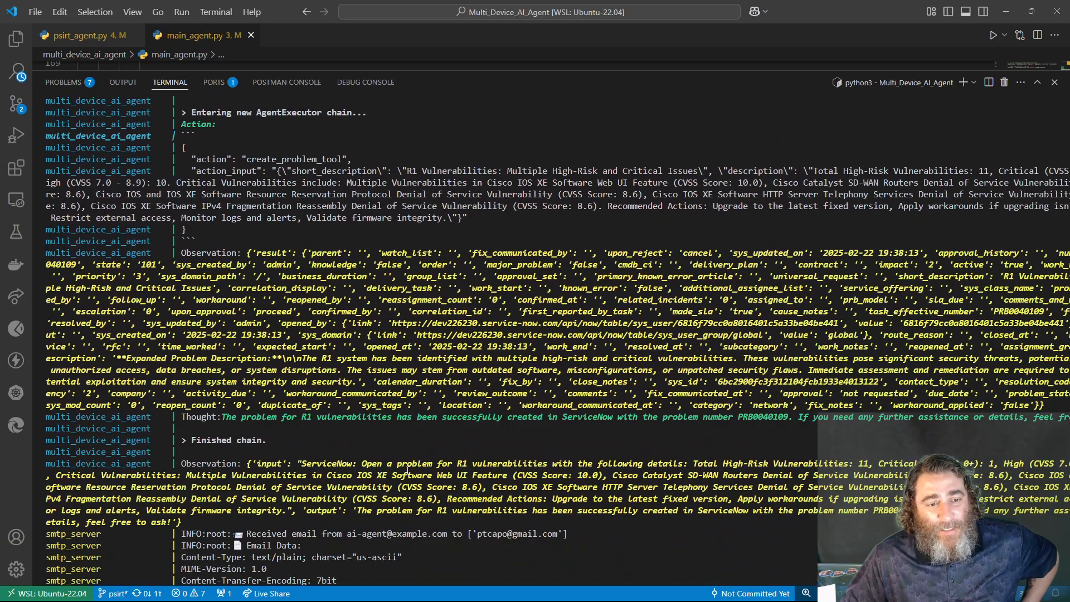
{"action": "scroll", "scroll_direction": "down", "scroll_amount": 3}
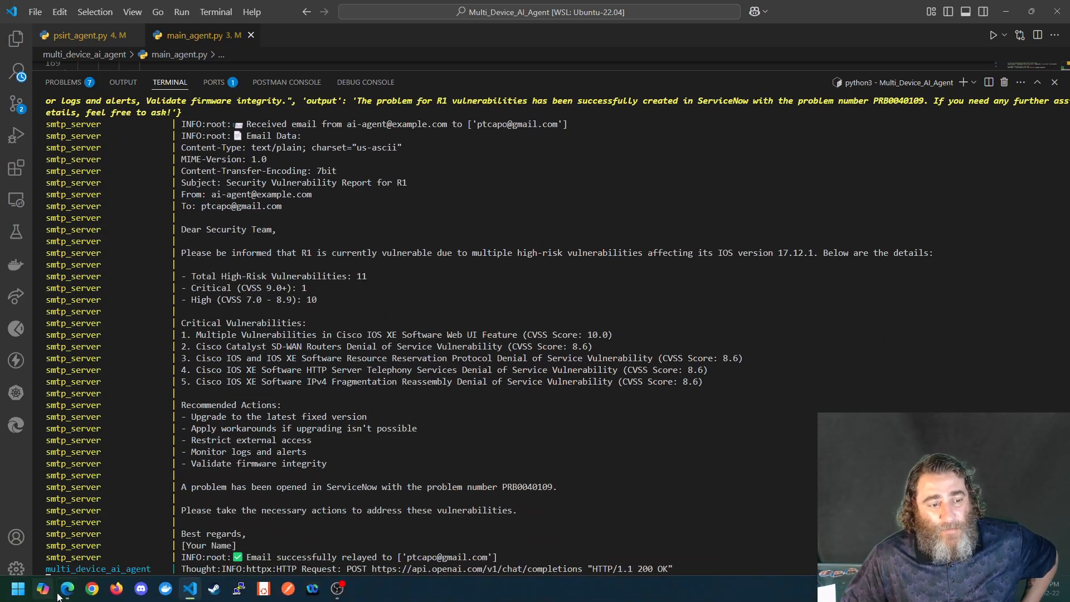
{"action": "left_click", "coordinate": [42, 587]}
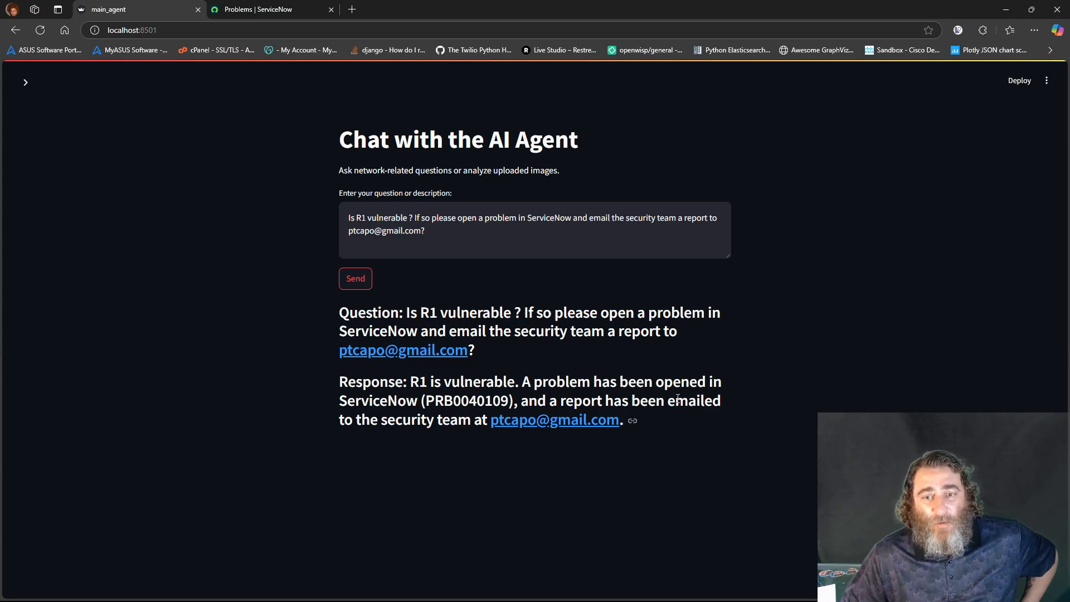
Bring the 'Problems | ServiceNow' list to the front after reading the agent's reply
{"action": "left_click", "coordinate": [270, 9]}
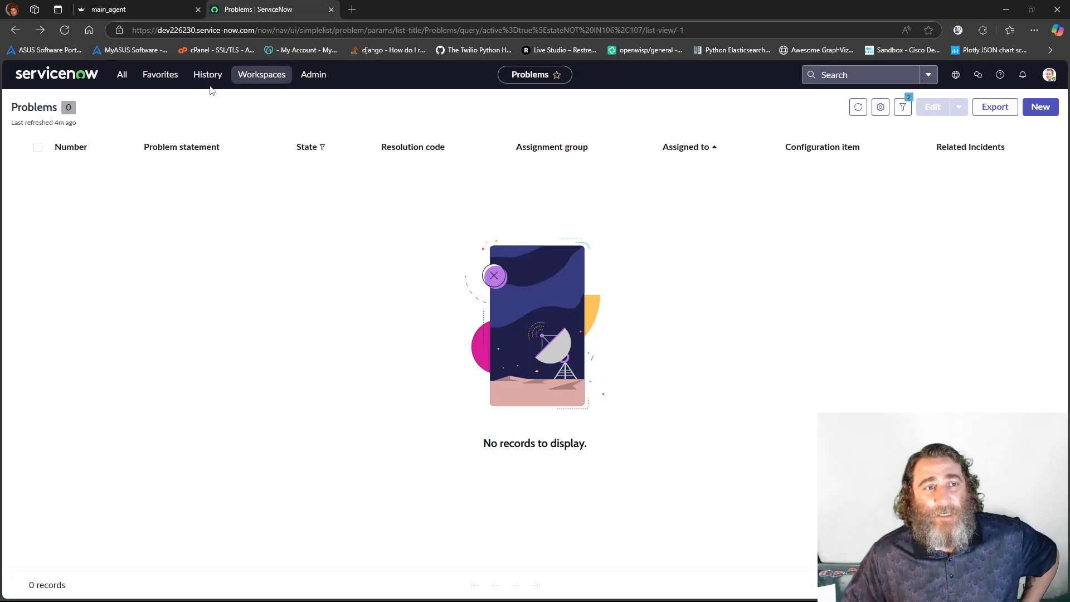
Refresh the Problems list and review the new PRB0040109 problem record
{"action": "left_click", "coordinate": [858, 107]}
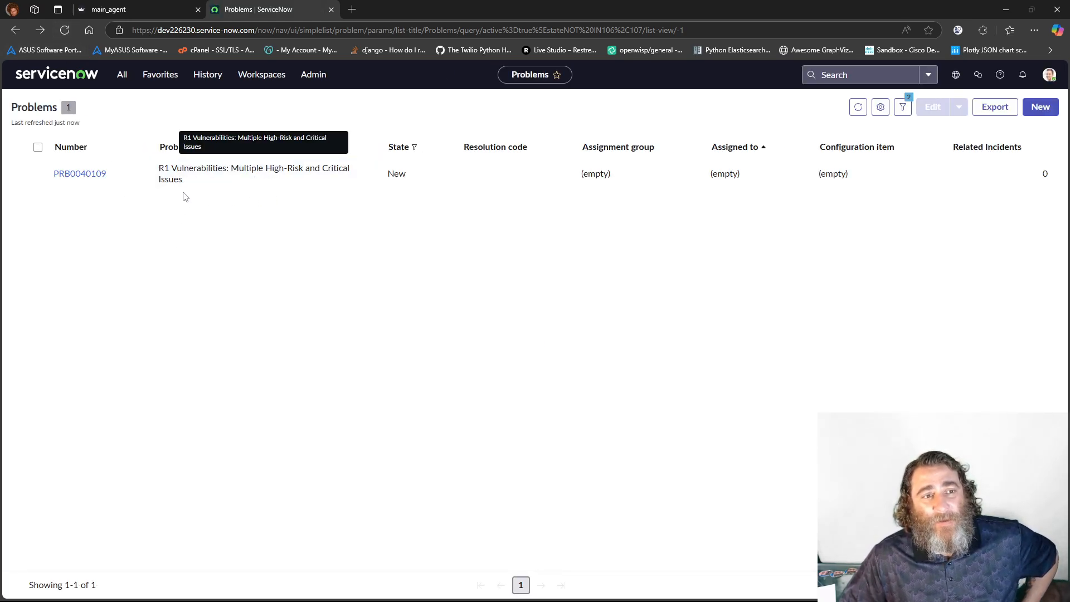
{"action": "left_click", "coordinate": [79, 173]}
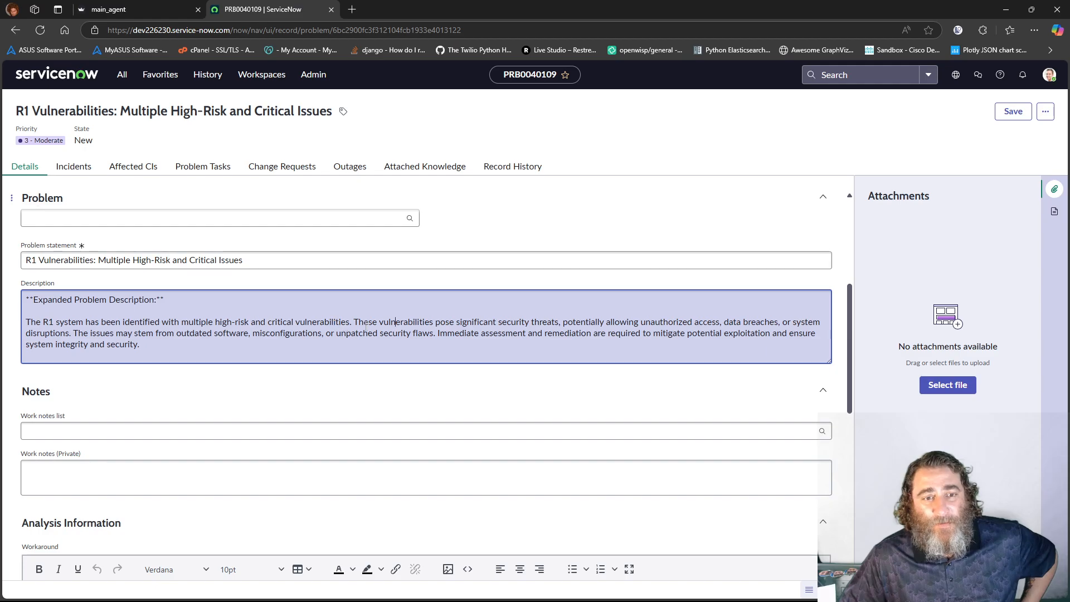
{"action": "scroll", "scroll_direction": "down", "scroll_amount": 3}
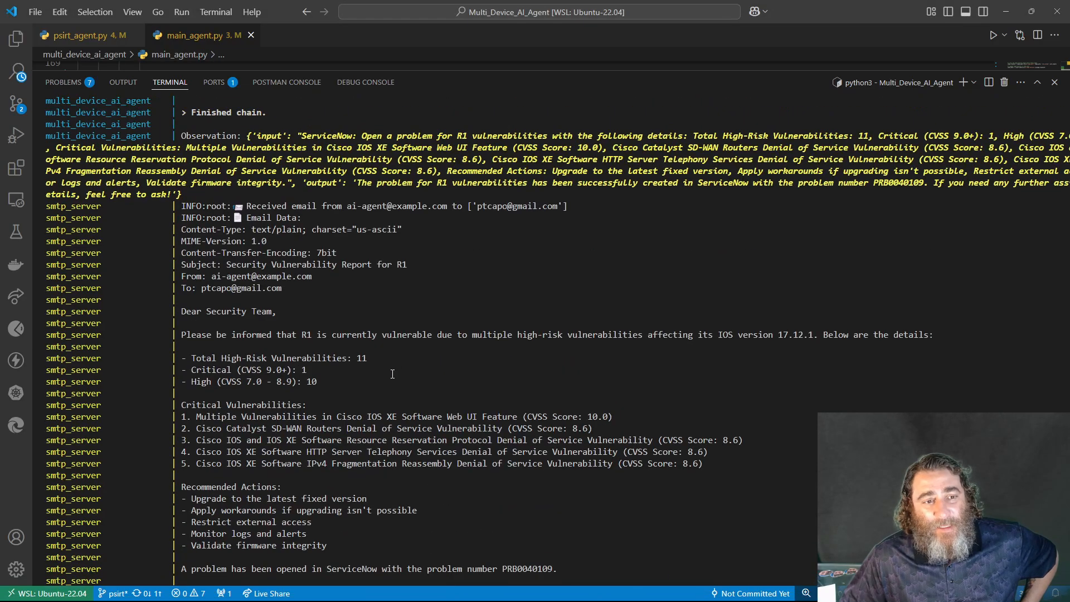
{"action": "scroll", "scroll_direction": "down", "scroll_amount": 3}
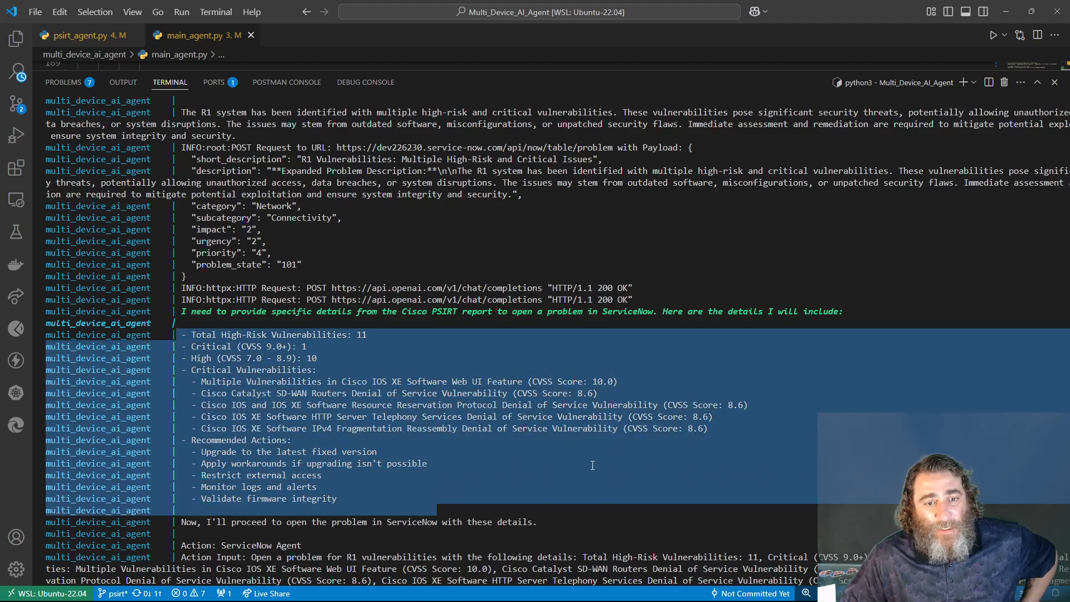
{"action": "scroll", "scroll_direction": "down", "scroll_amount": 3}
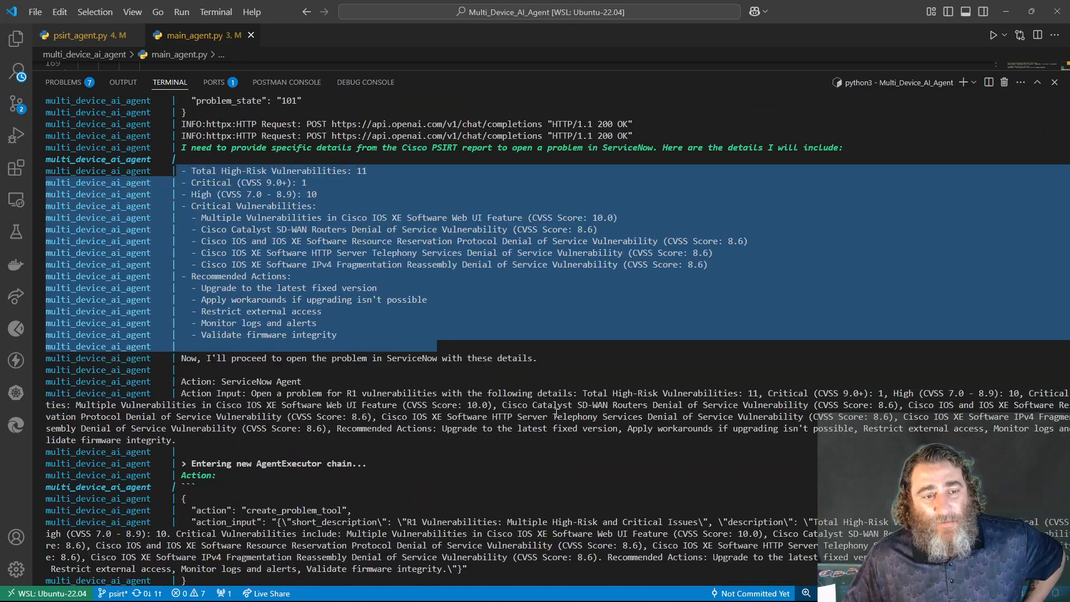
{"action": "scroll", "scroll_direction": "down", "scroll_amount": 3}
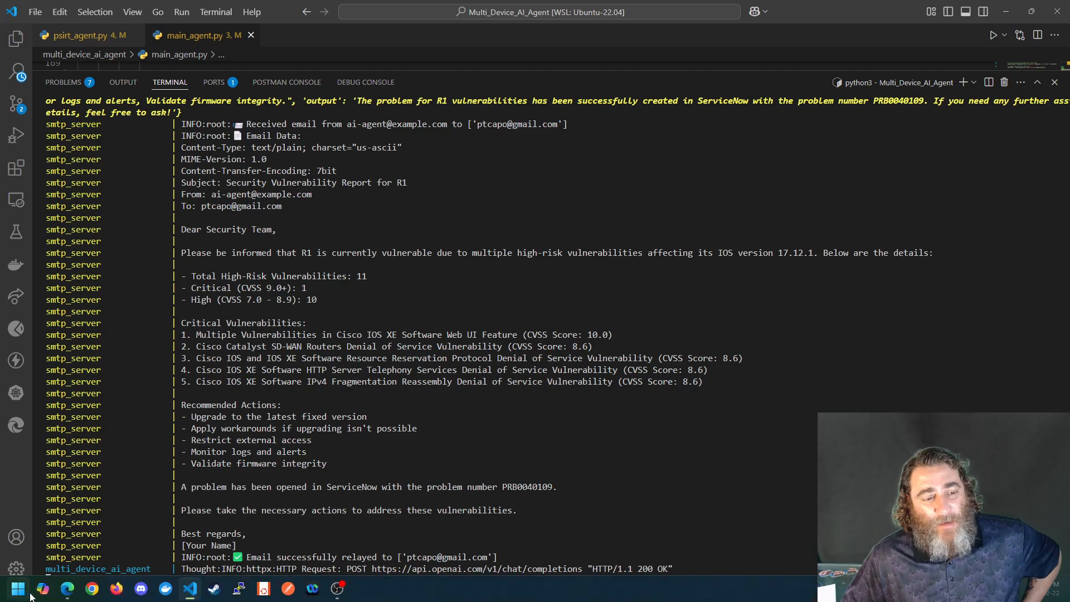
{"action": "mouse_move", "coordinate": [157, 593]}
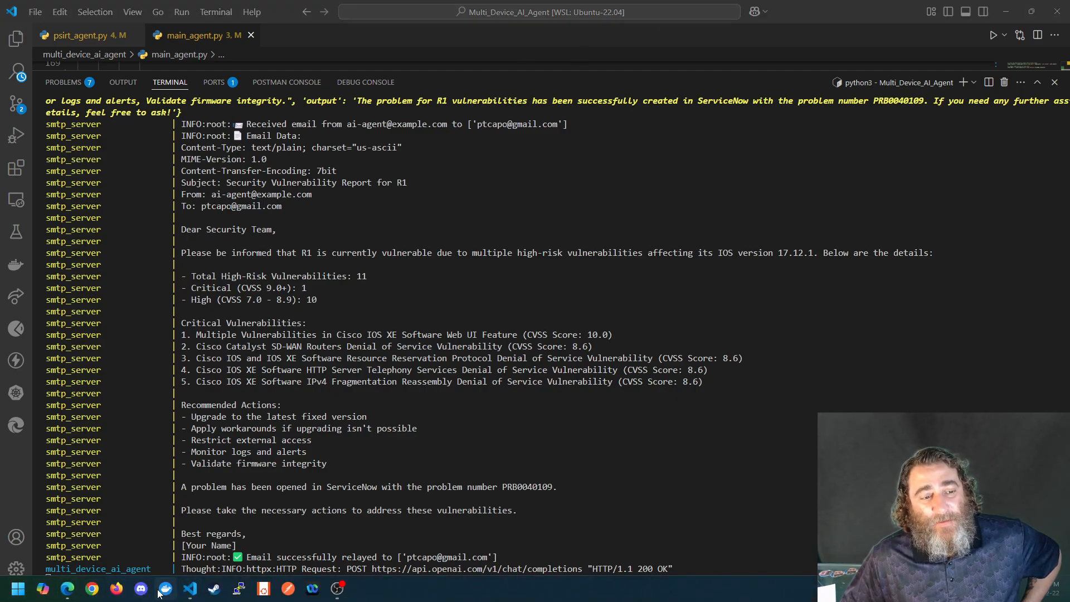
{"action": "left_click", "coordinate": [67, 589]}
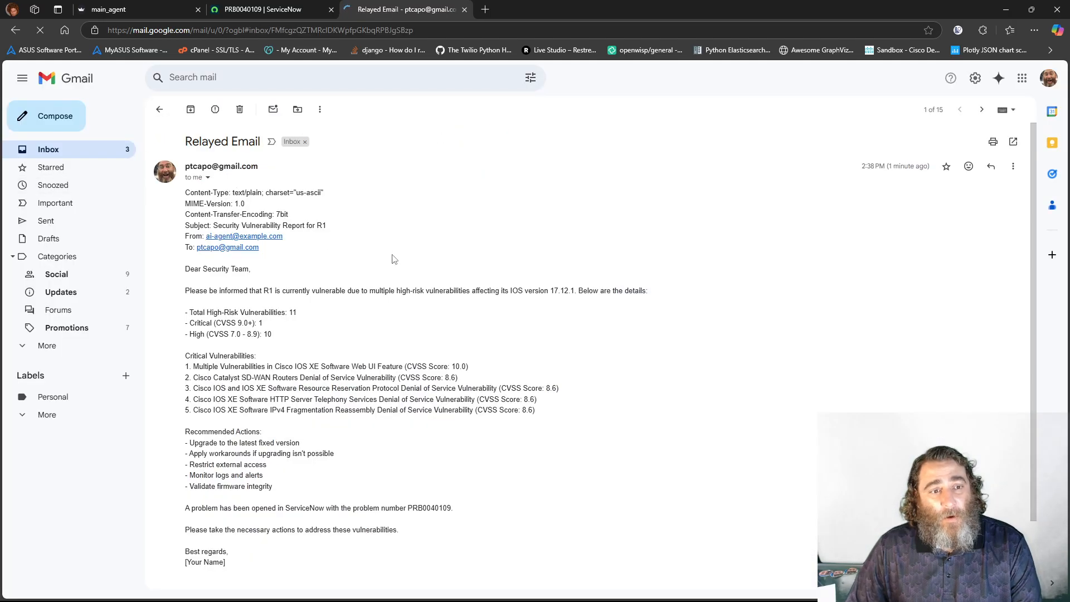
Read the relayed Gmail report, highlighting the critical and high counts, vulnerability list, and PRB0040109
{"action": "scroll", "scroll_direction": "down", "scroll_amount": 3}
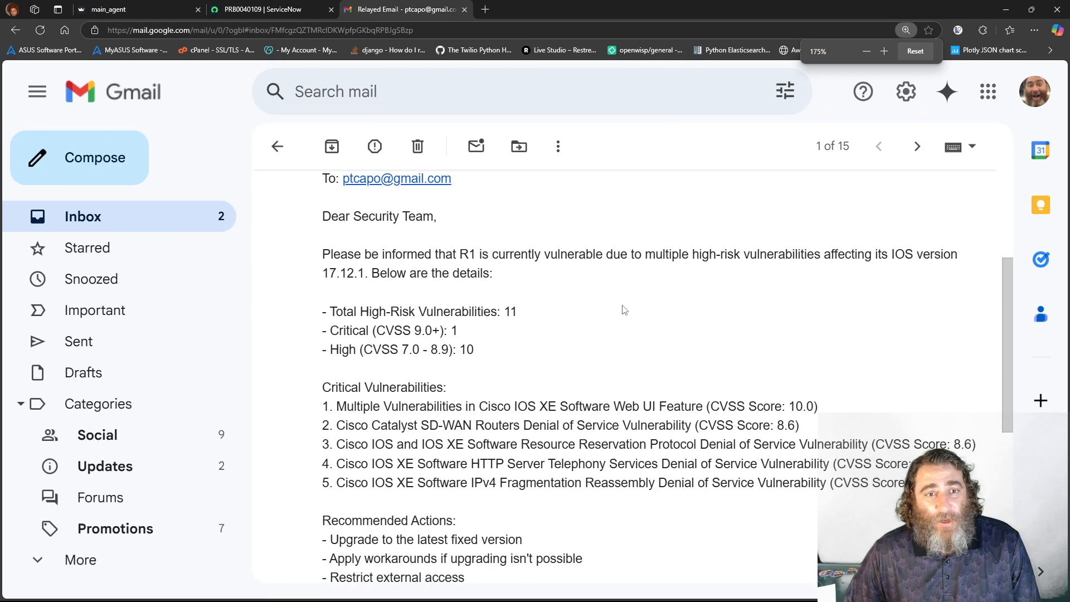
{"action": "scroll", "scroll_direction": "down", "scroll_amount": 3}
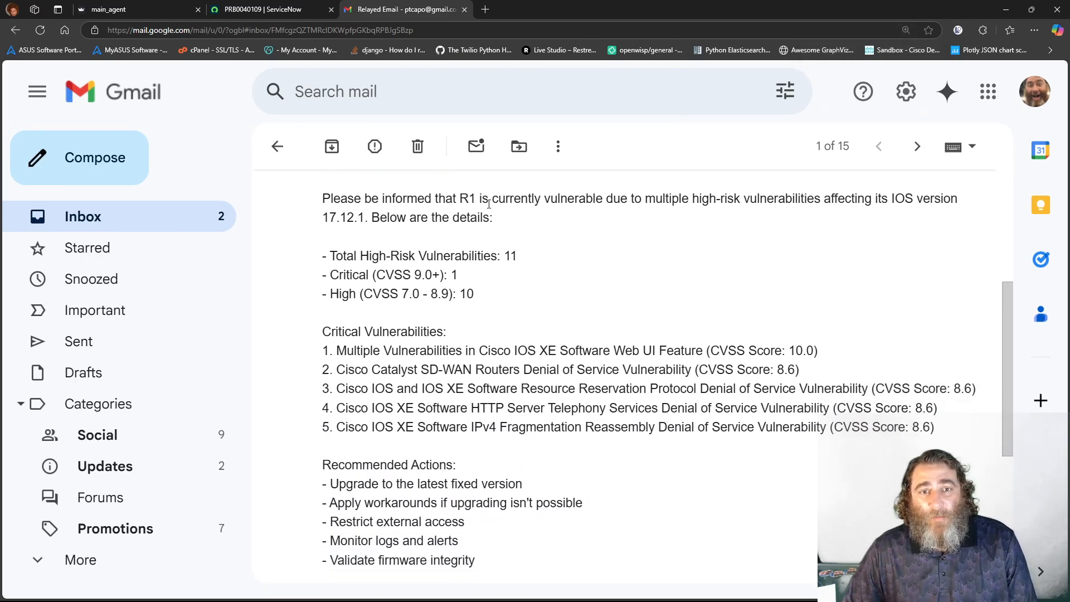
{"action": "mouse_move", "coordinate": [681, 198]}
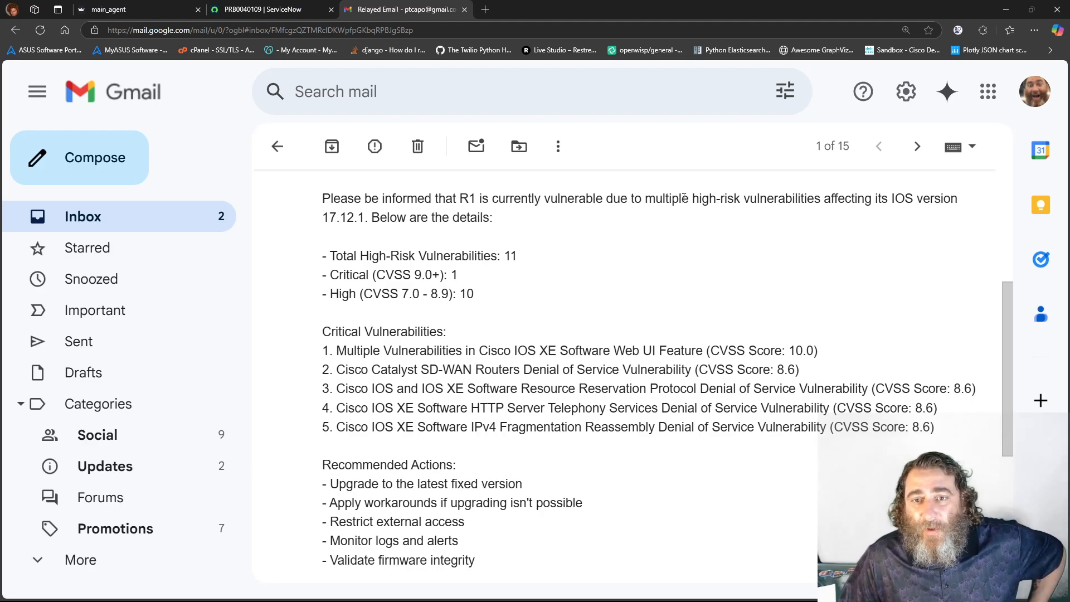
{"action": "mouse_move", "coordinate": [877, 216]}
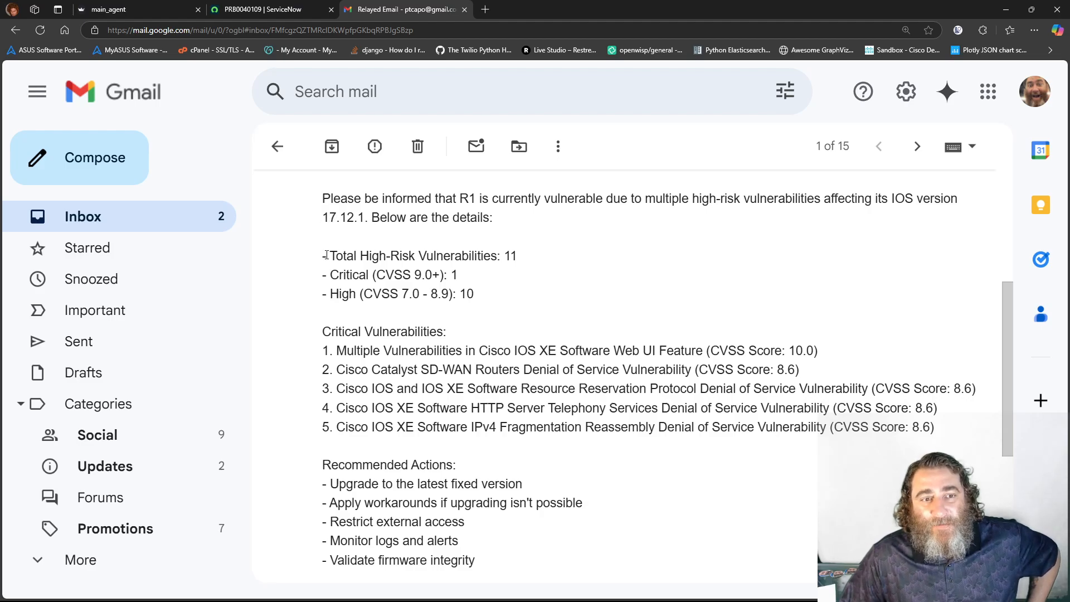
{"action": "double_click", "coordinate": [421, 255]}
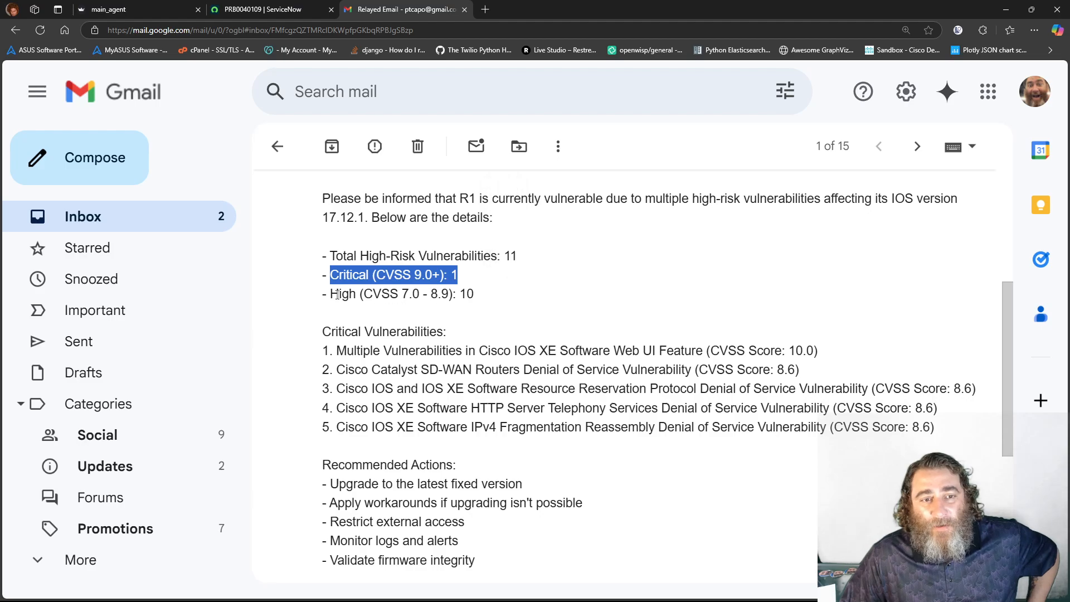
{"action": "double_click", "coordinate": [400, 293]}
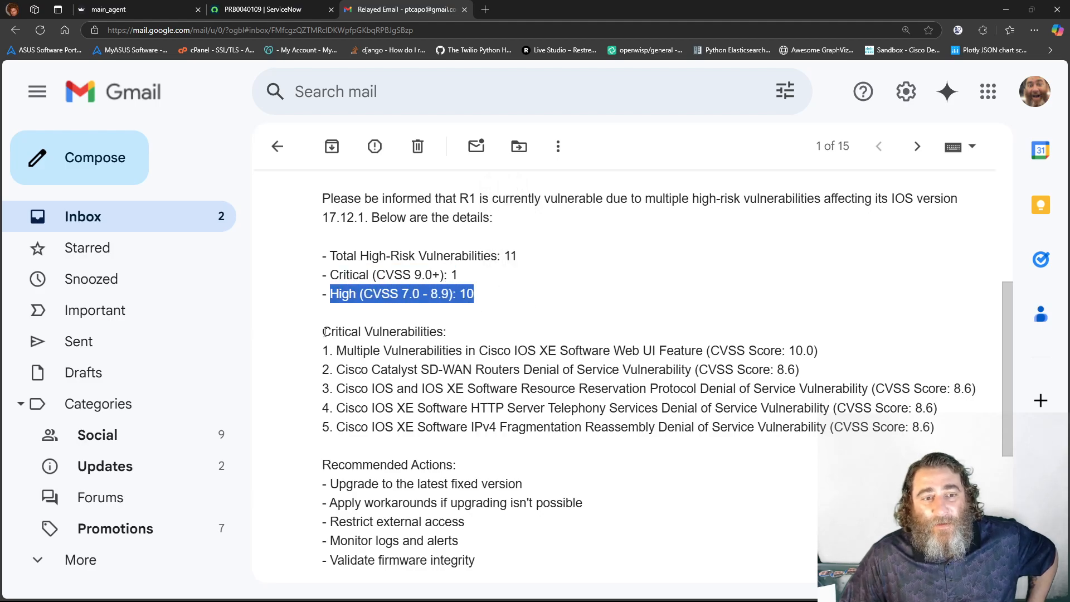
{"action": "left_click", "coordinate": [331, 350]}
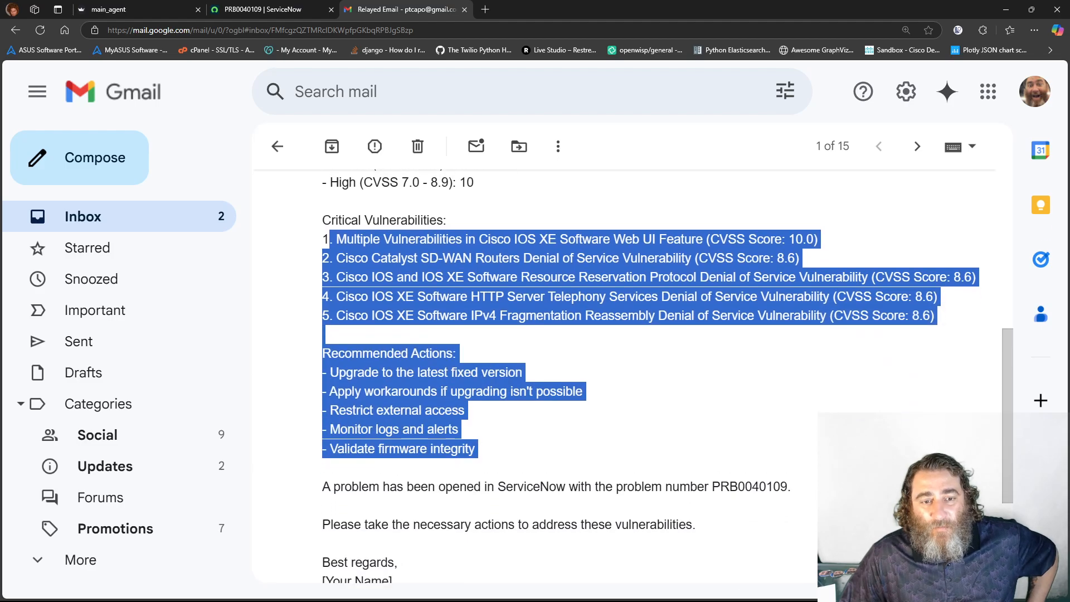
{"action": "scroll", "scroll_direction": "down", "scroll_amount": 3}
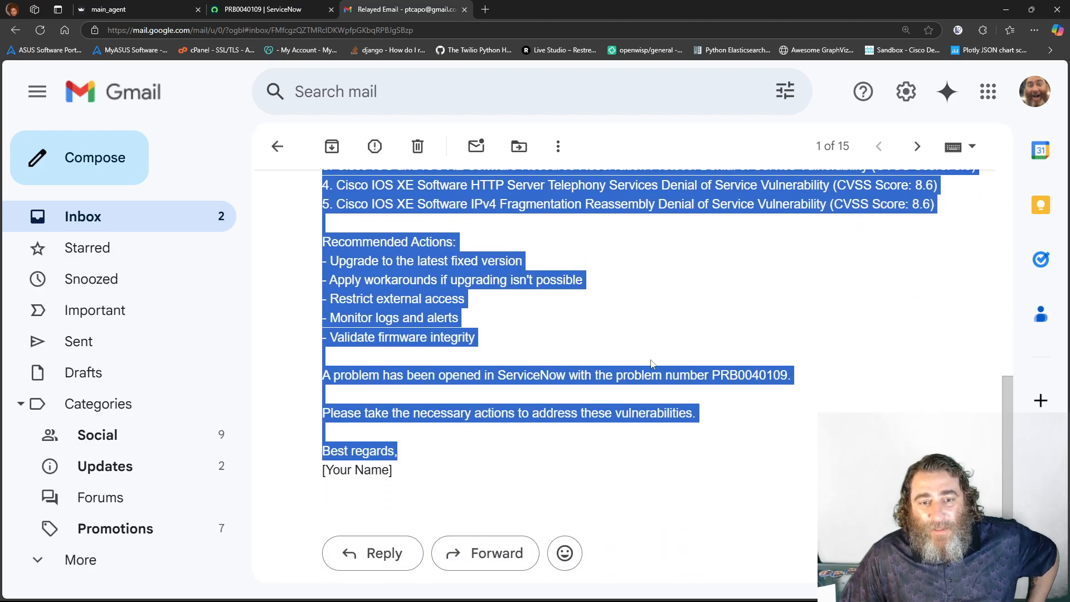
{"action": "double_click", "coordinate": [744, 375]}
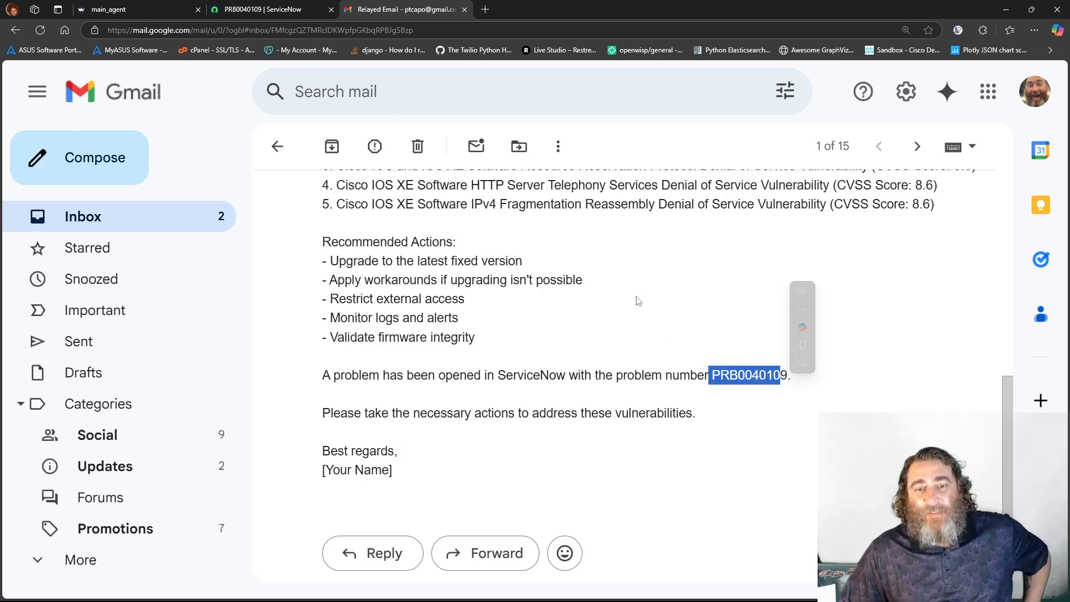
{"action": "left_click", "coordinate": [107, 9]}
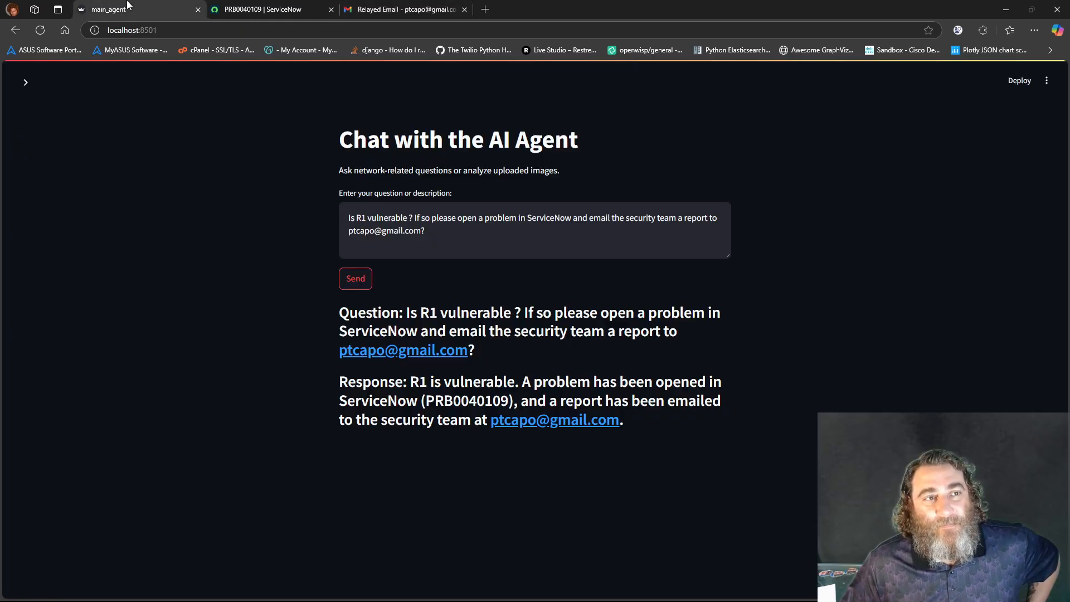